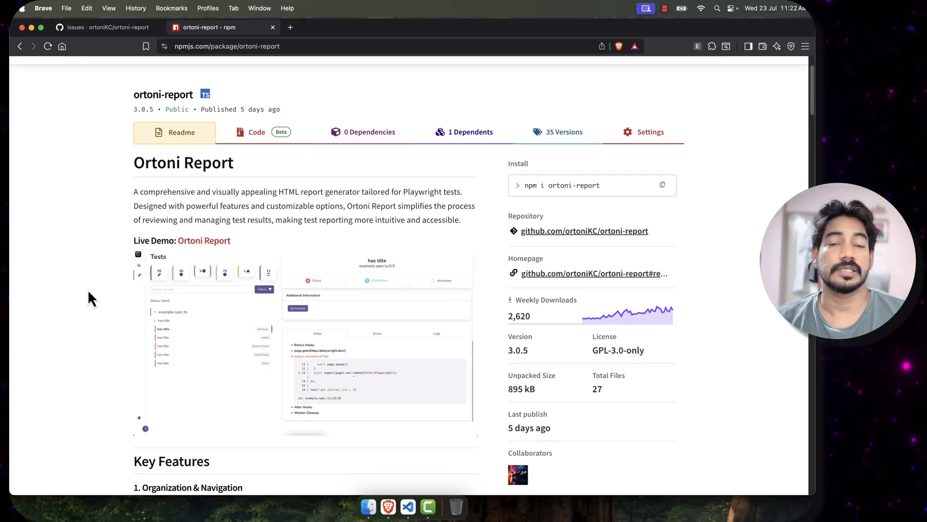
# Step: Scroll the ortoni-report 3.0.5 npm page past features and CLI usage to the Changelog
pyautogui.scroll(-3)
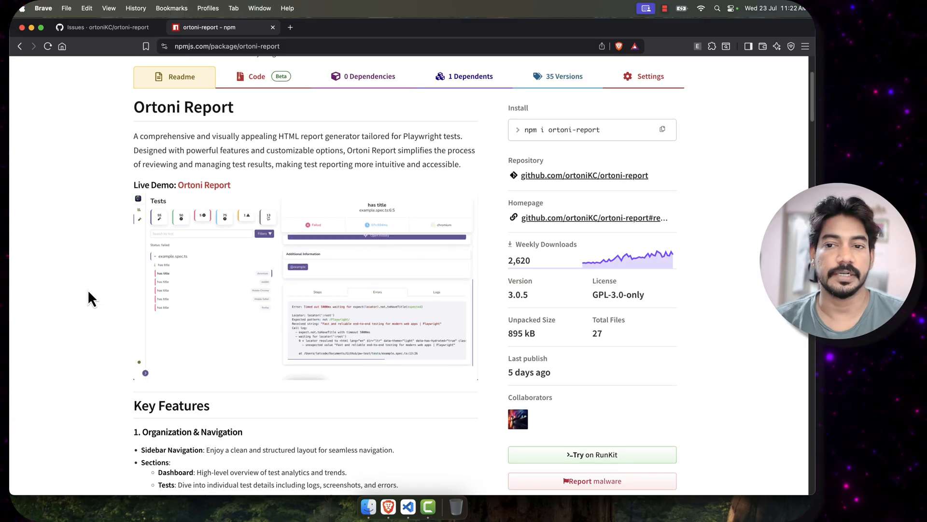
pyautogui.scroll(-3)
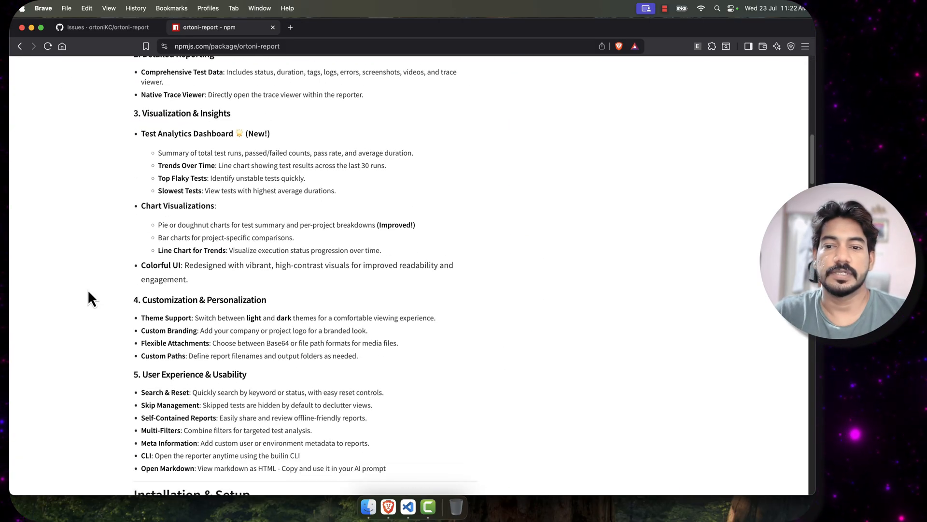
pyautogui.scroll(-3)
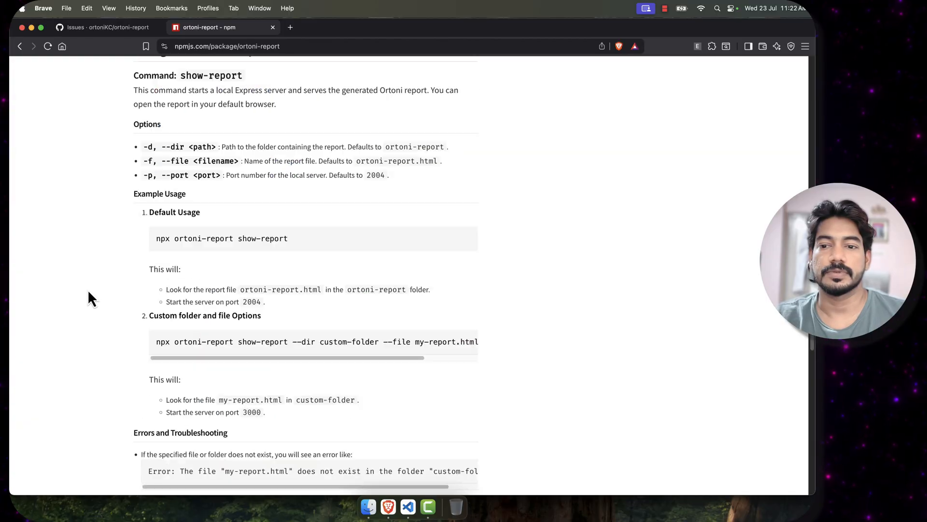
pyautogui.scroll(-3)
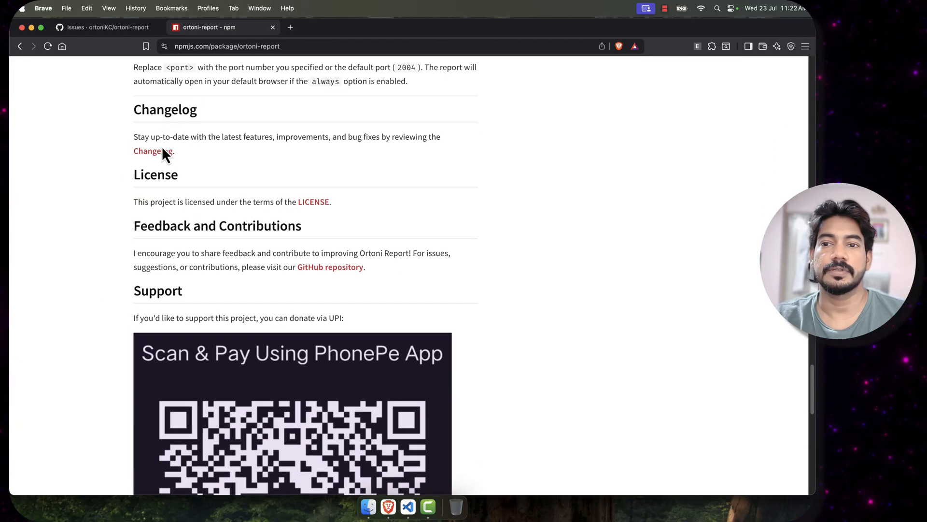
# Step: Open changelog.md on GitHub and read the v3.0.4, v3.0.3 and v3.0.2 release notes
pyautogui.click(151, 150)
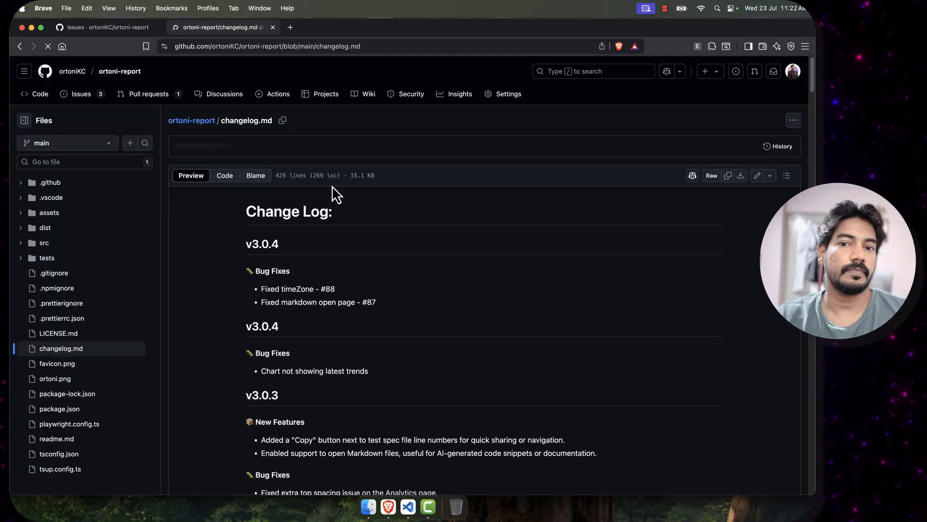
pyautogui.scroll(-3)
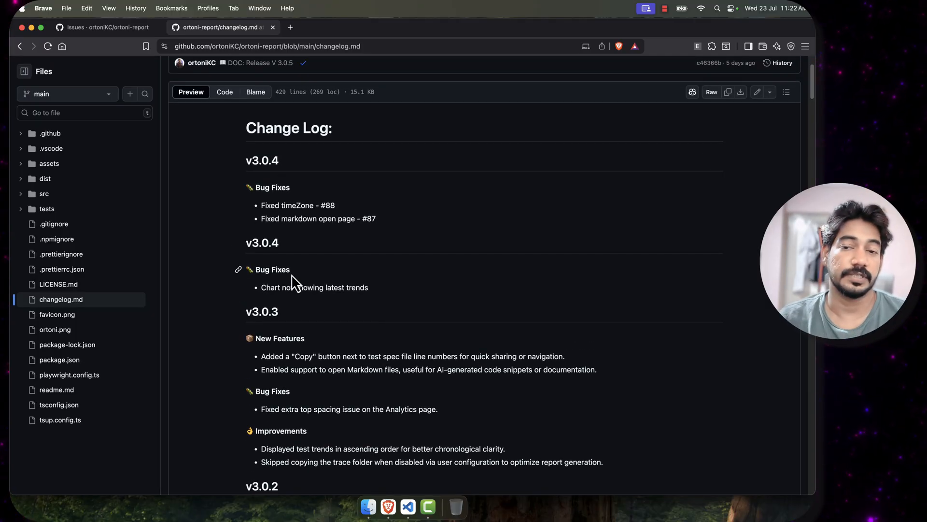
pyautogui.scroll(-3)
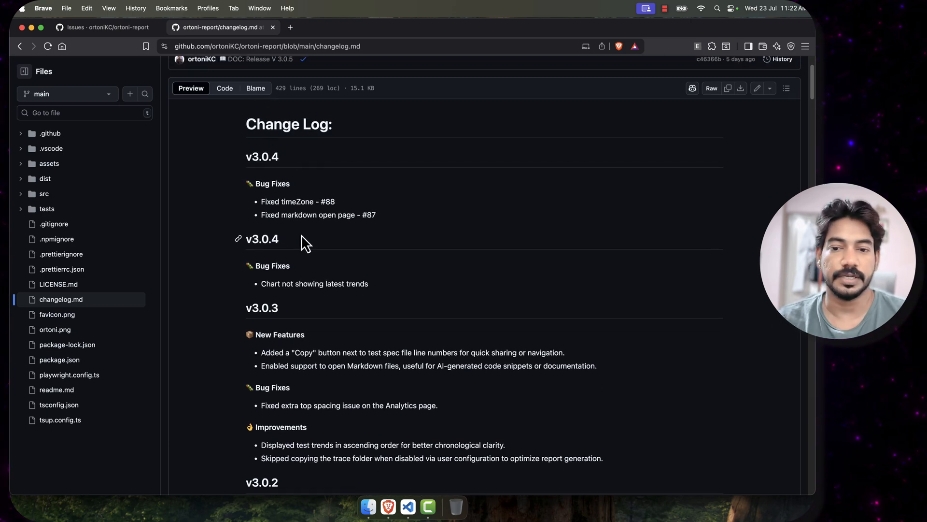
pyautogui.scroll(-3)
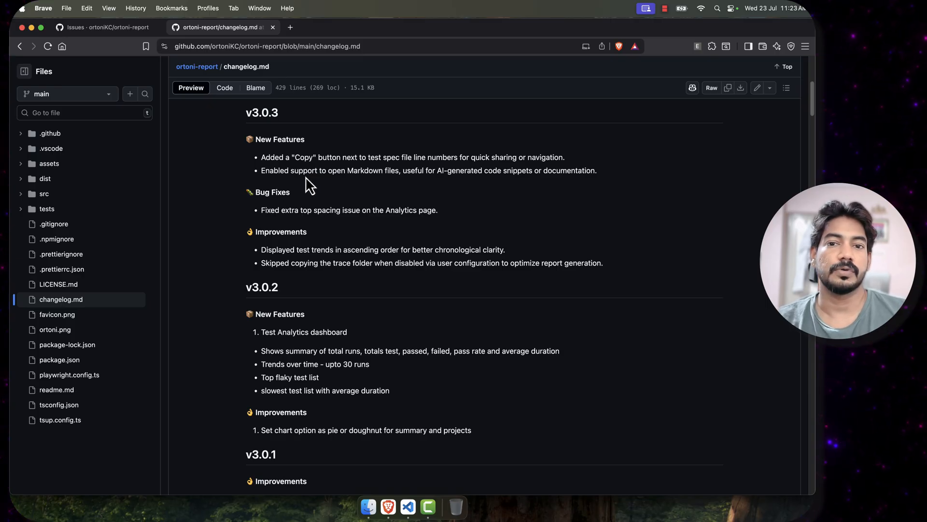
pyautogui.moveTo(371, 166)
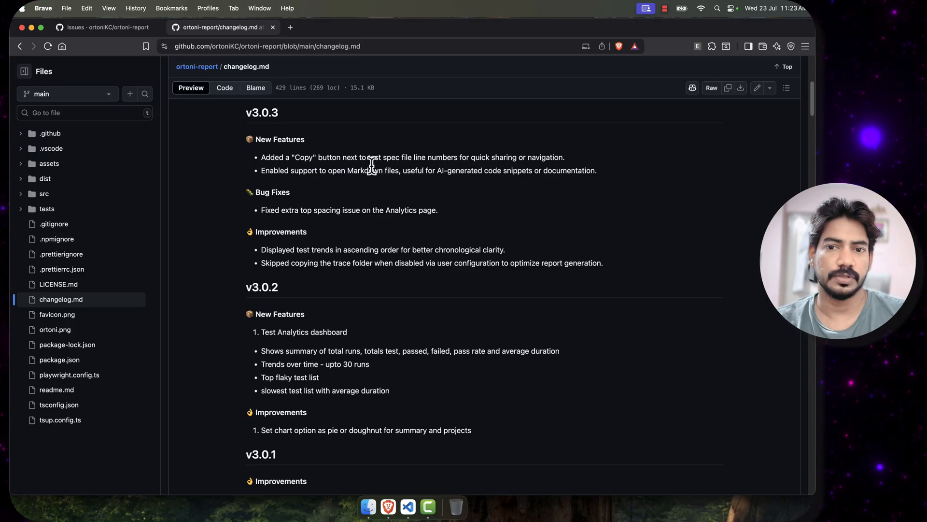
pyautogui.moveTo(99, 78)
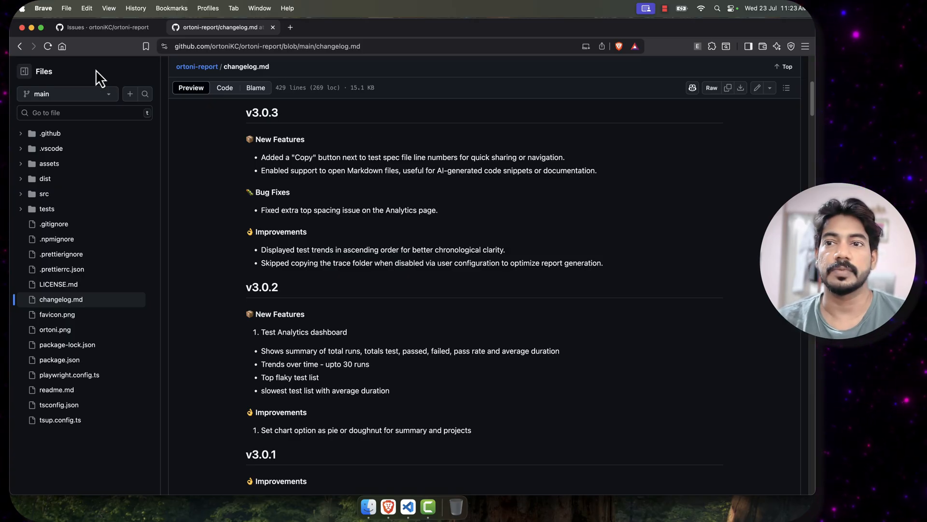
# Step: View closed Copy prompt feature request #80 (milestone V3.0.3) in a new tab, then return to issues
pyautogui.click(106, 27)
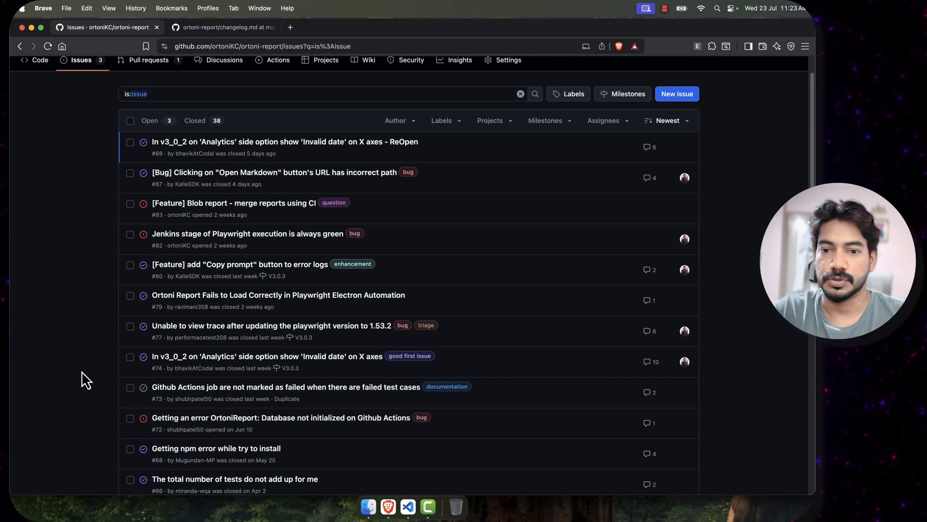
pyautogui.moveTo(240, 263)
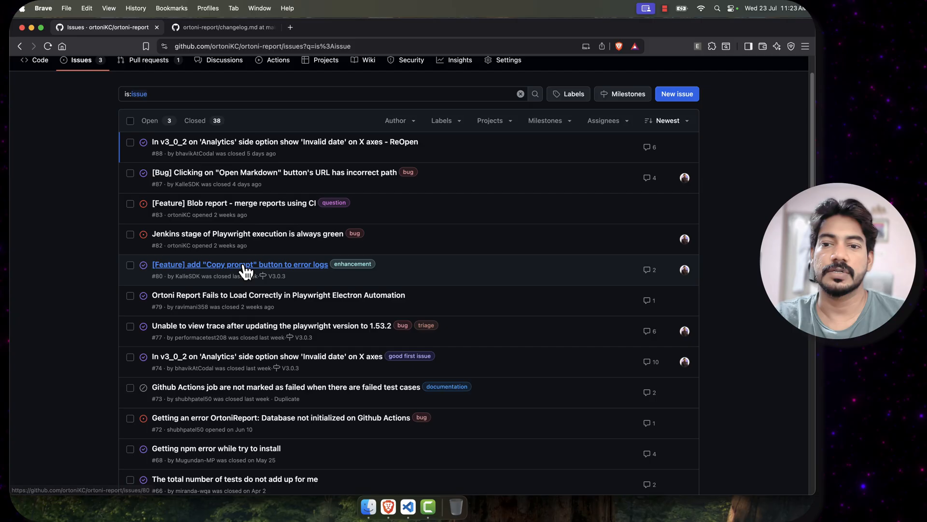
pyautogui.click(239, 263)
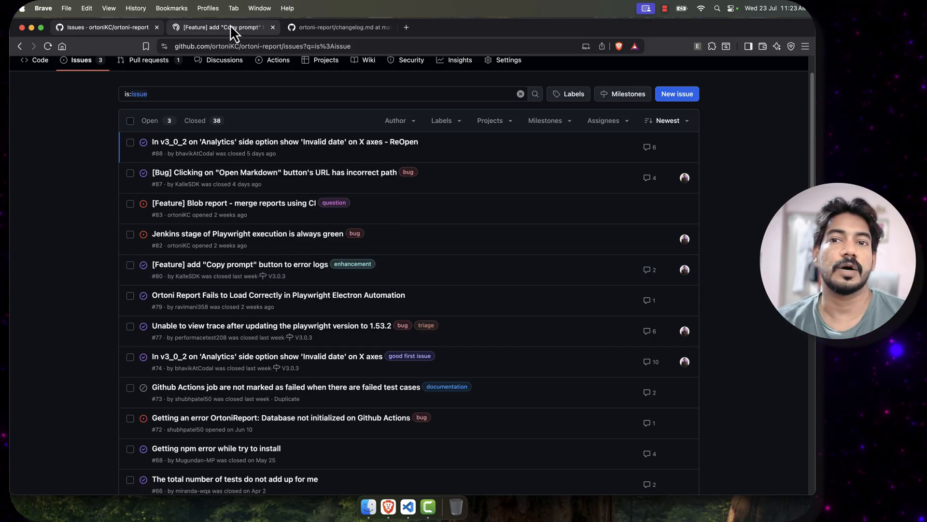
pyautogui.click(222, 27)
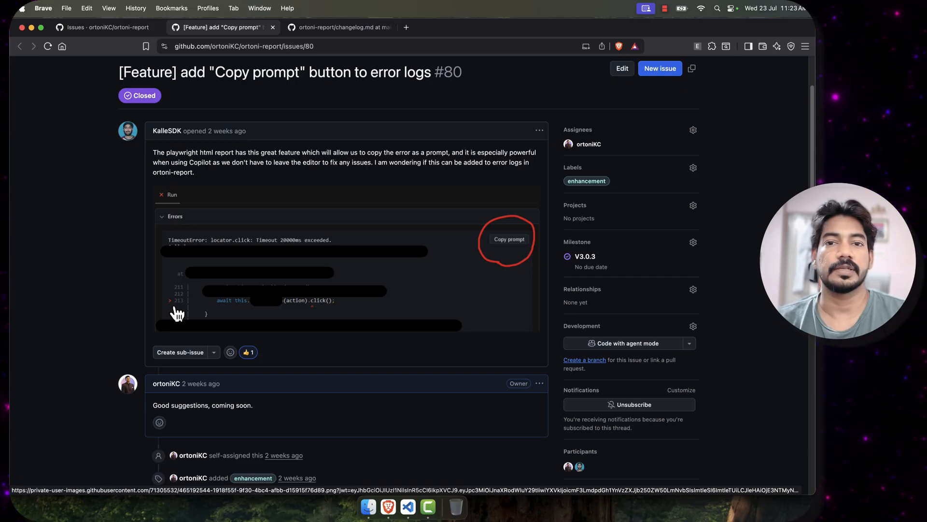
pyautogui.moveTo(490, 254)
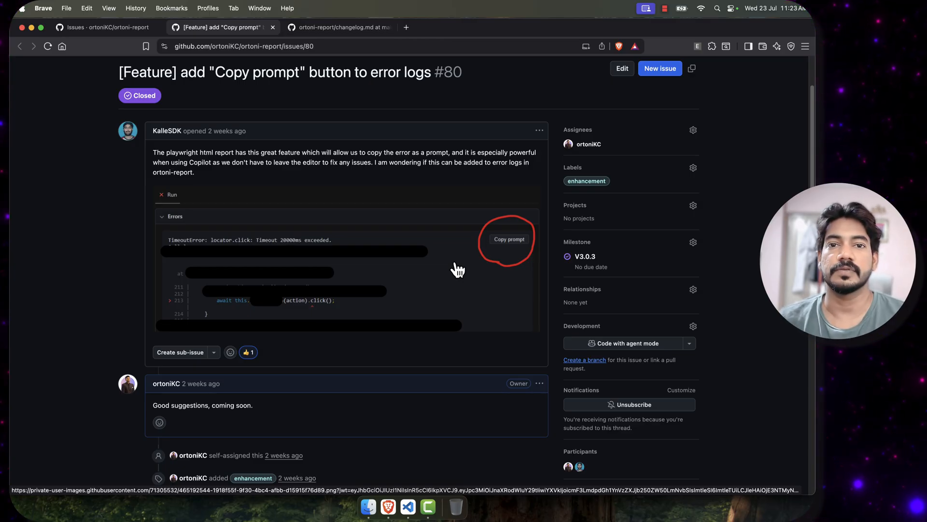
pyautogui.scroll(-3)
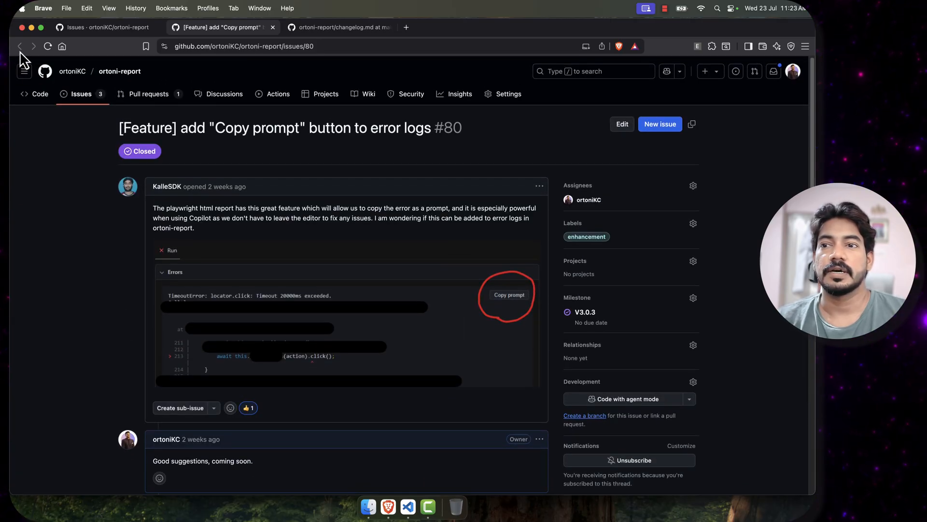
pyautogui.click(19, 47)
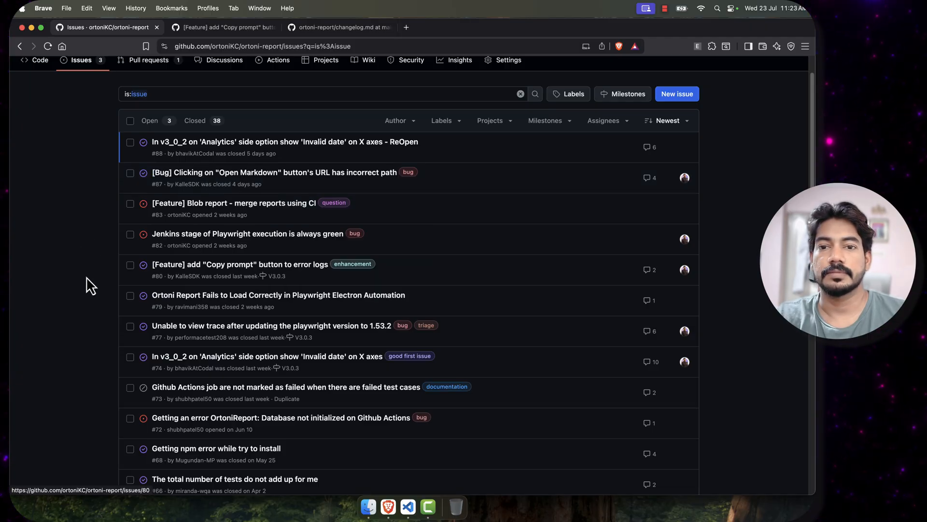
# Step: Open issue #88 about the 'Invalid date' analytics axis bug, closing the author's profile page
pyautogui.scroll(-3)
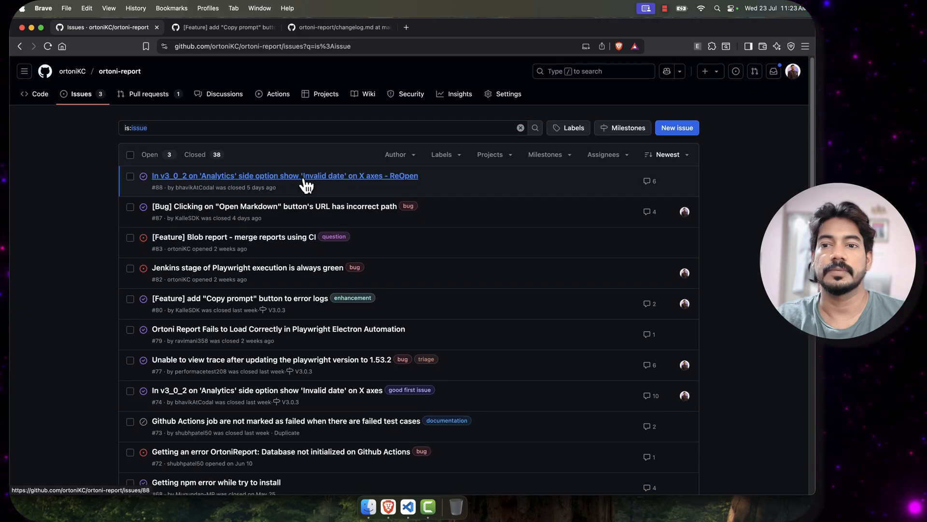
pyautogui.click(285, 176)
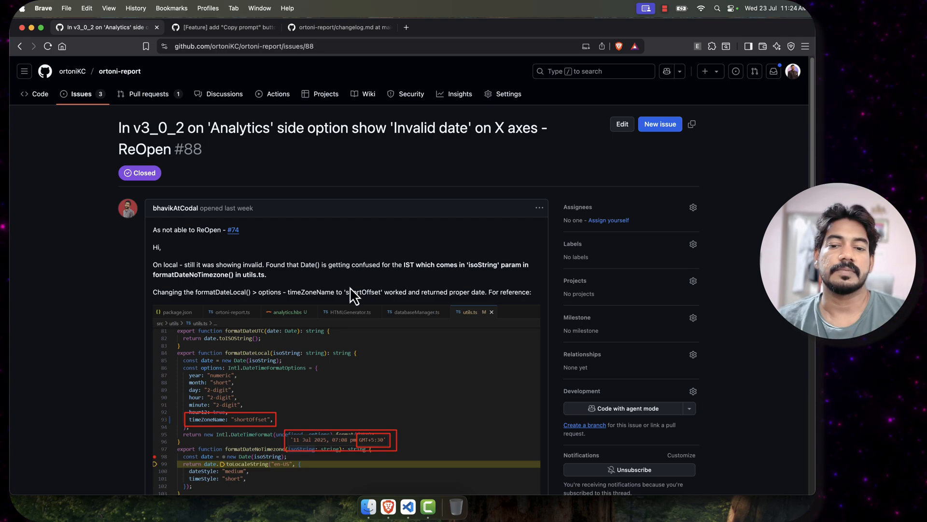
pyautogui.scroll(-3)
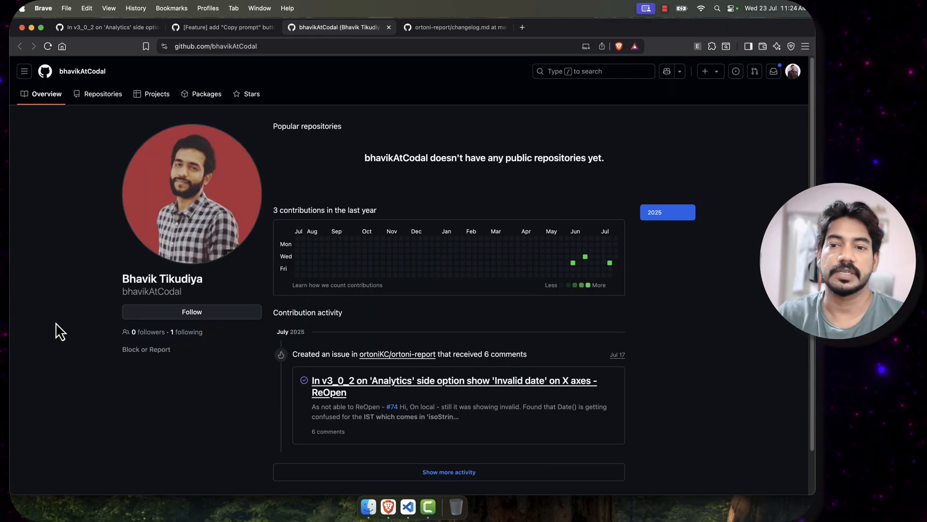
pyautogui.click(222, 27)
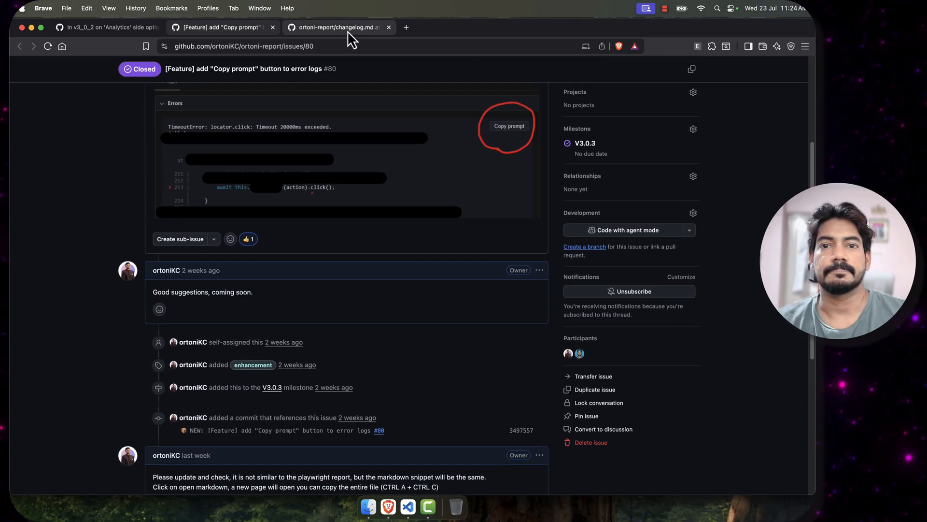
pyautogui.click(106, 28)
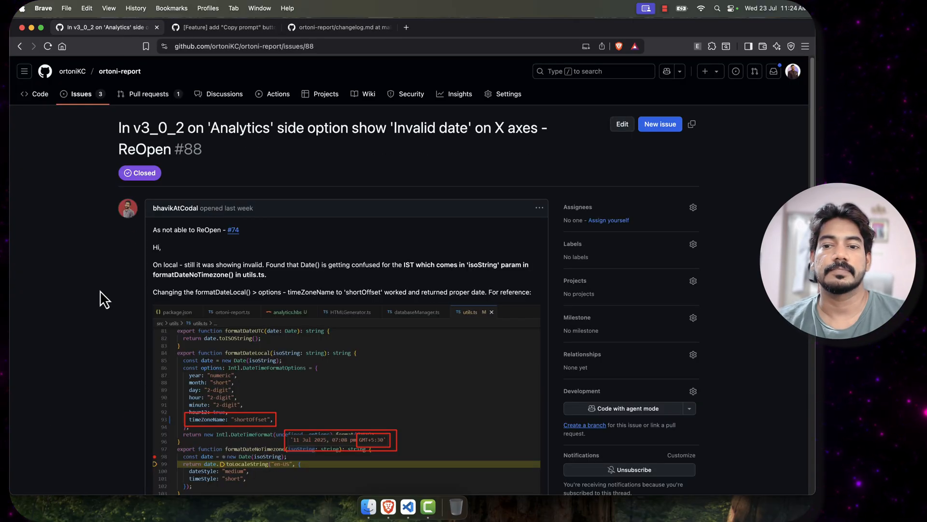
# Step: Read issue #88's verification thread down to the replies after it was closed
pyautogui.scroll(-3)
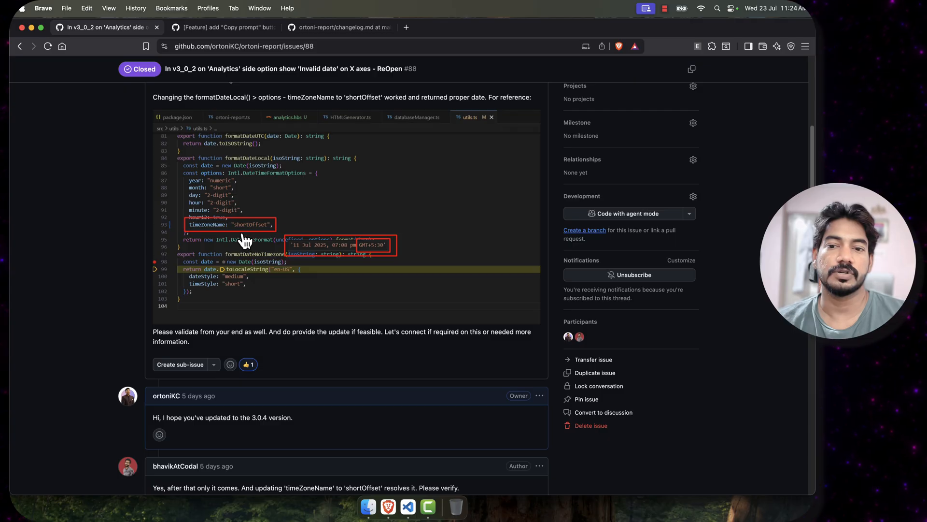
pyautogui.scroll(-3)
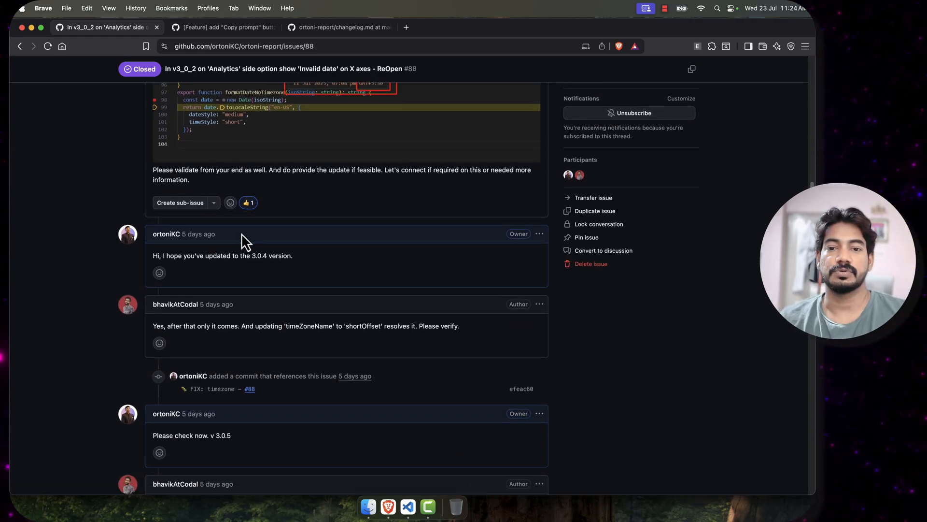
pyautogui.scroll(-3)
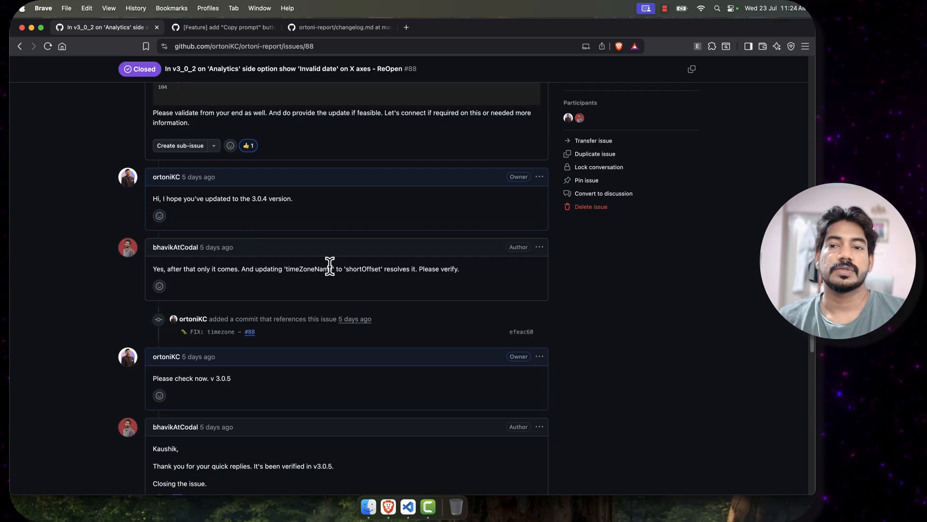
pyautogui.scroll(-3)
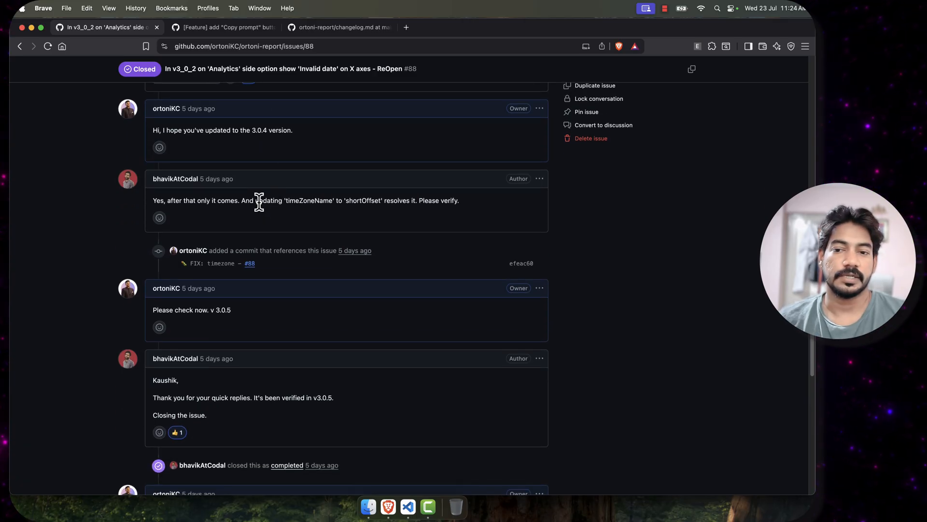
pyautogui.scroll(-3)
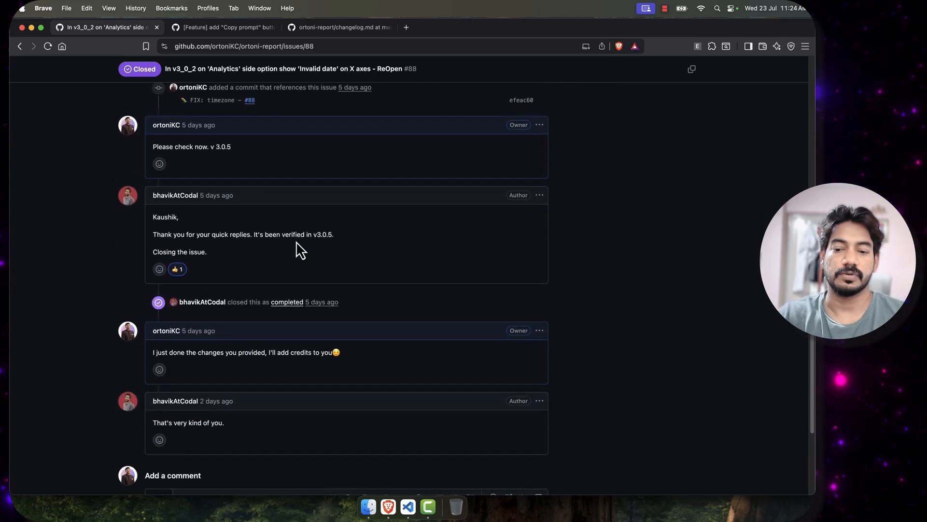
pyautogui.click(407, 507)
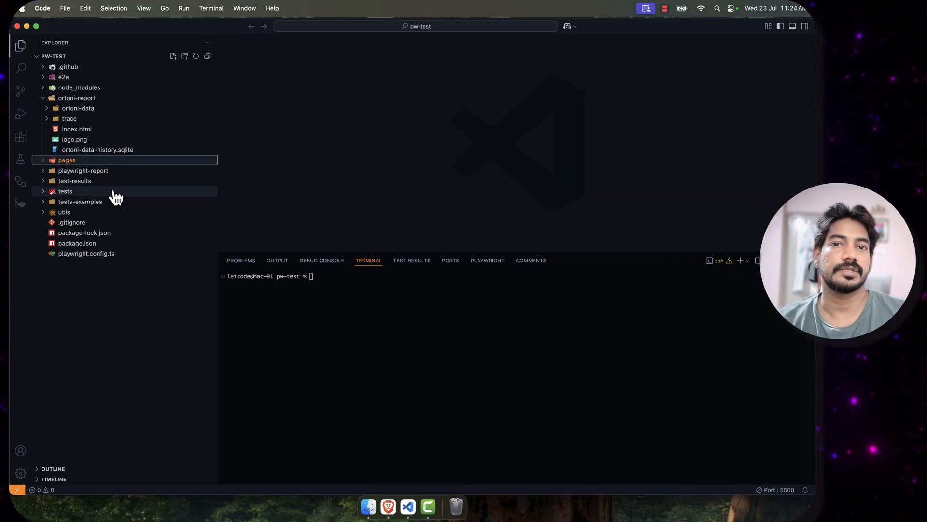
# Step: Open playwright.config.ts in pw-test to view the Ortoni reportConfig meta fields
pyautogui.click(86, 253)
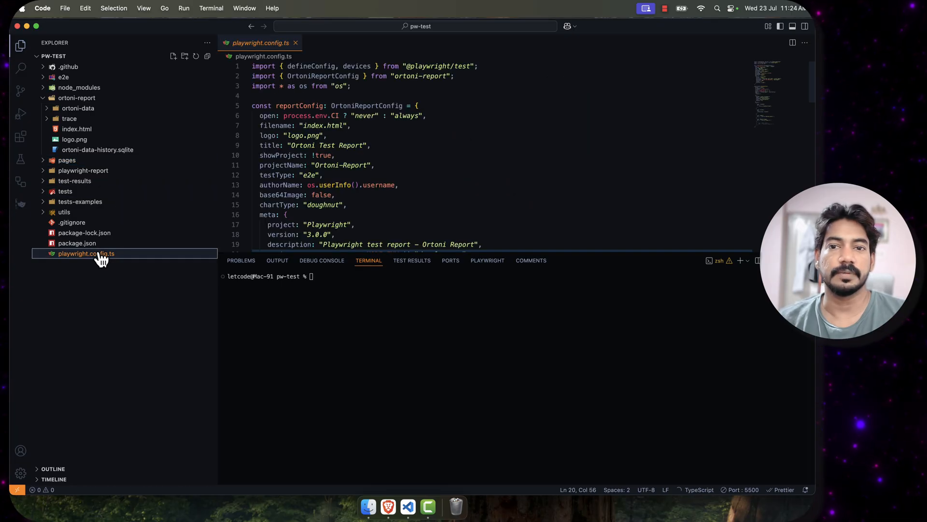
pyautogui.doubleClick(299, 93)
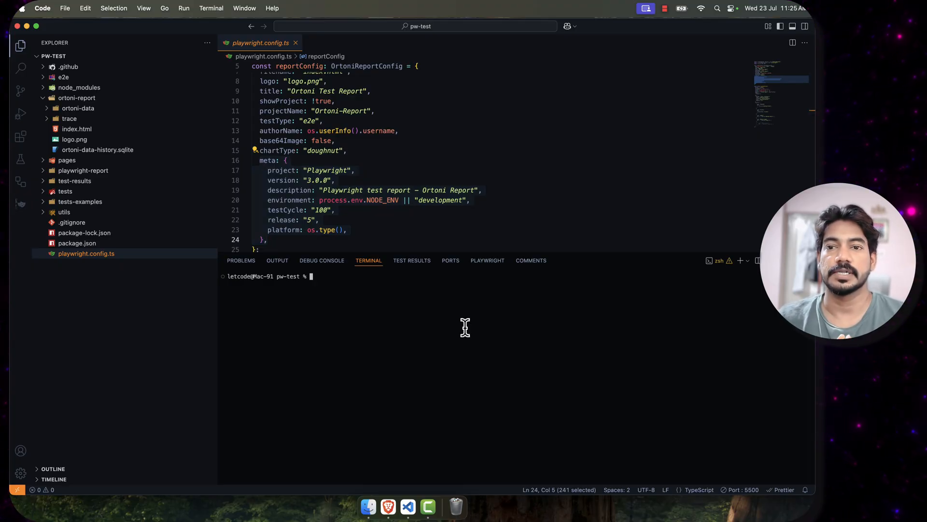
# Step: Run npx ortoni-report show-report, then rerun it with -f index.html after the missing-file error
pyautogui.write('npc')
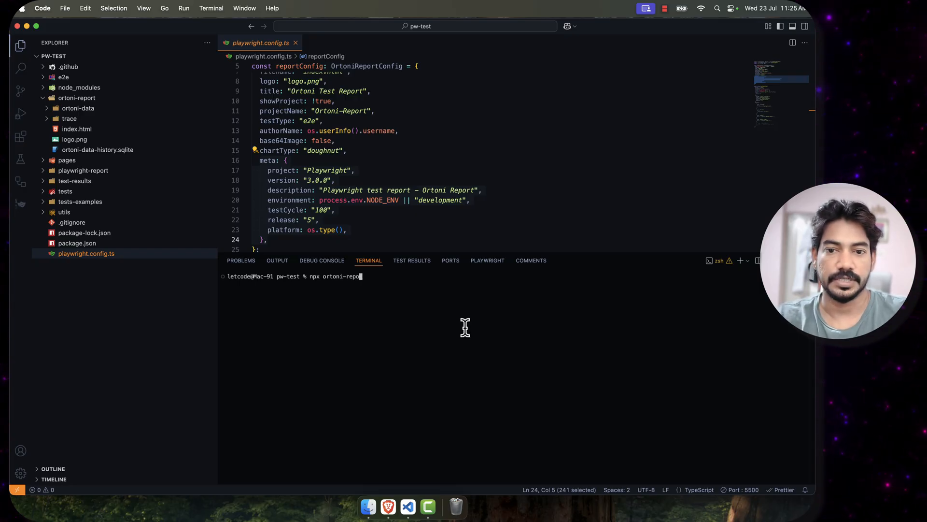
pyautogui.write('show-')
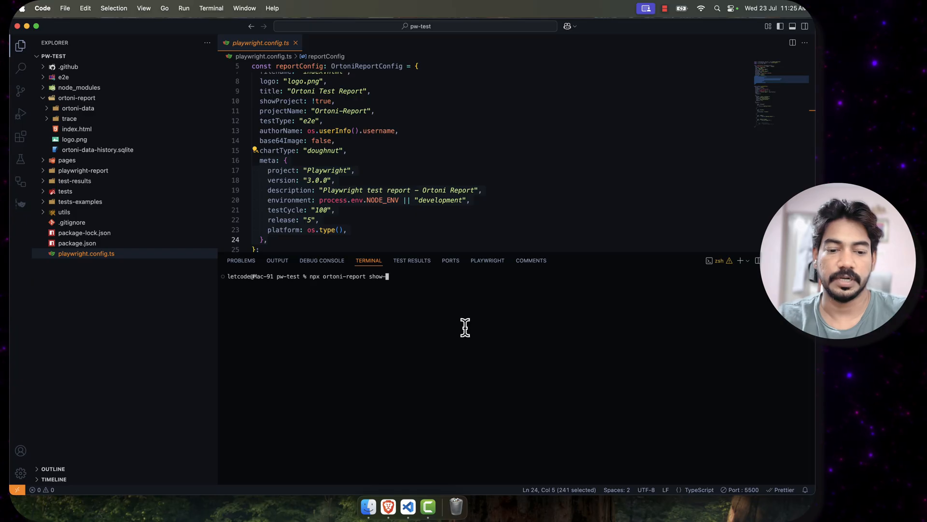
pyautogui.write('report -f')
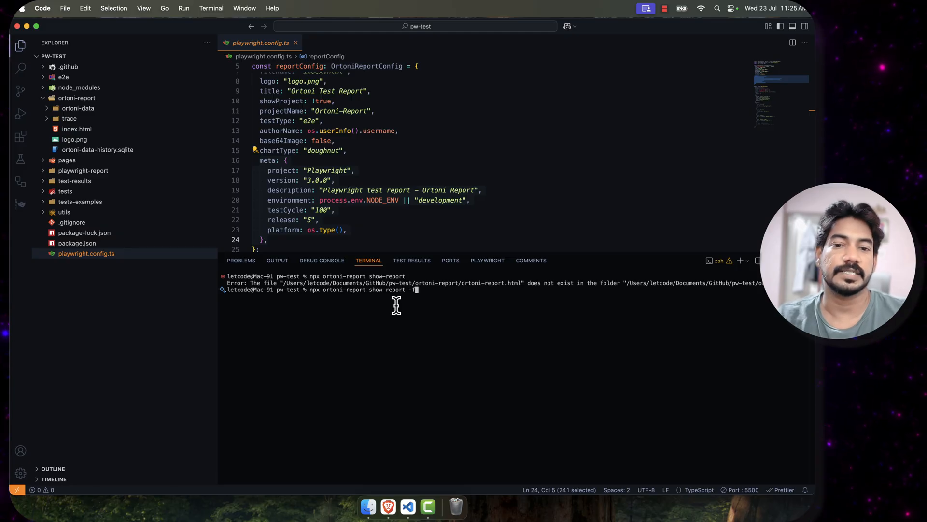
pyautogui.write('index')
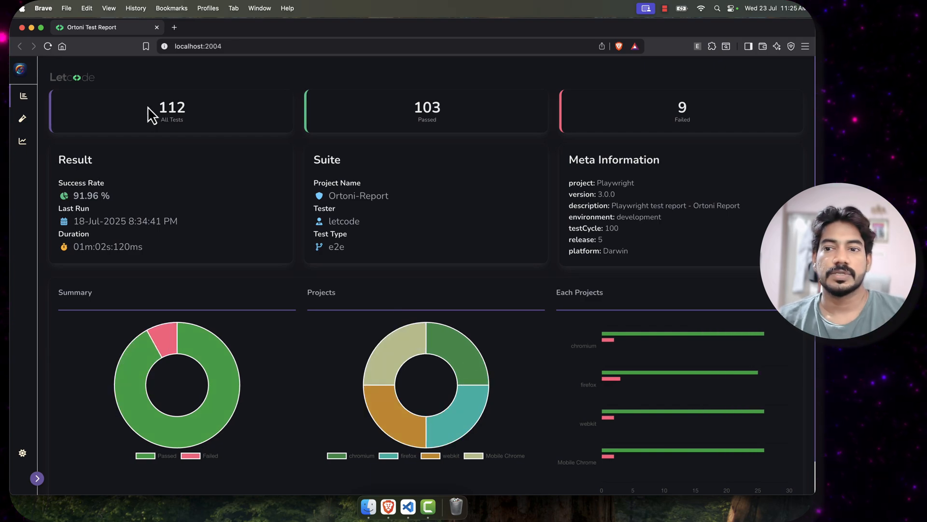
pyautogui.moveTo(195, 385)
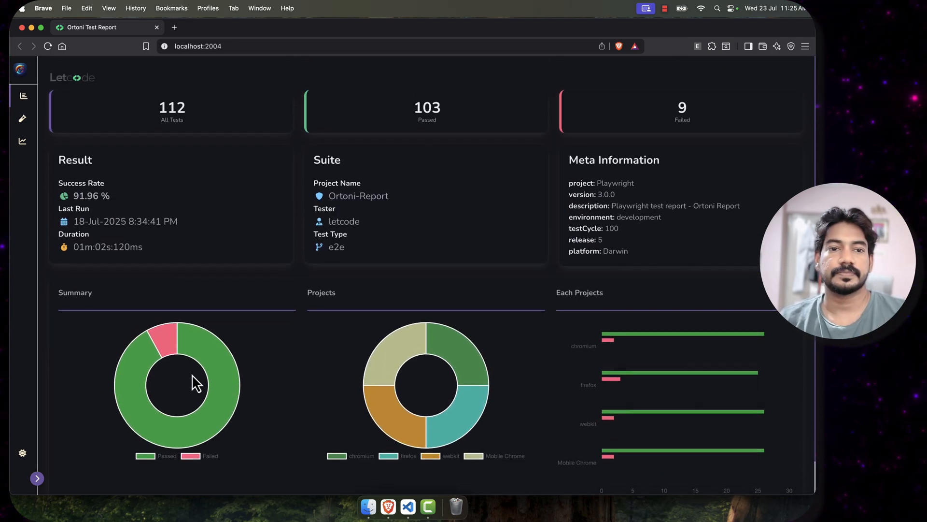
# Step: Highlight the 'project: Playwright' entry in the dashboard's Meta Information panel
pyautogui.moveTo(568, 159); pyautogui.dragTo(630, 251)
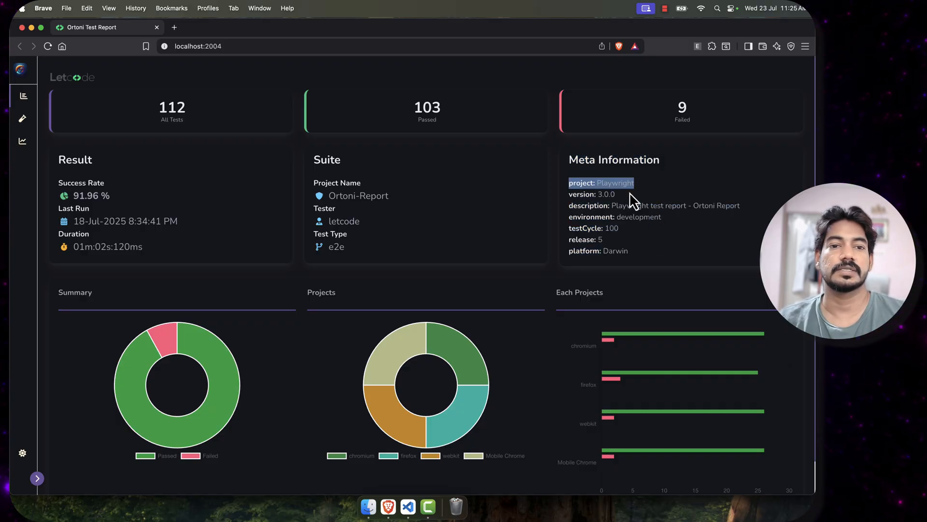
pyautogui.moveTo(621, 208)
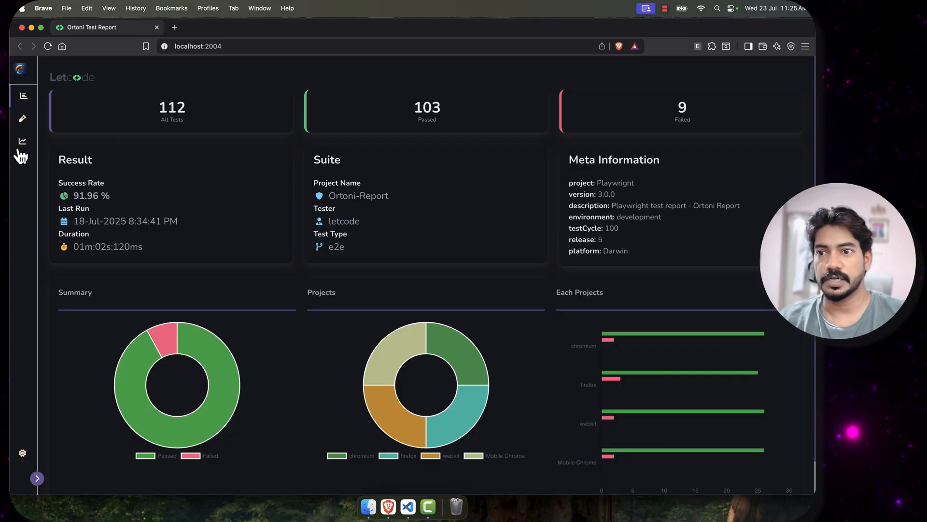
# Step: View the Analytics run trends, then go to the Tests page listing four spec files
pyautogui.click(22, 141)
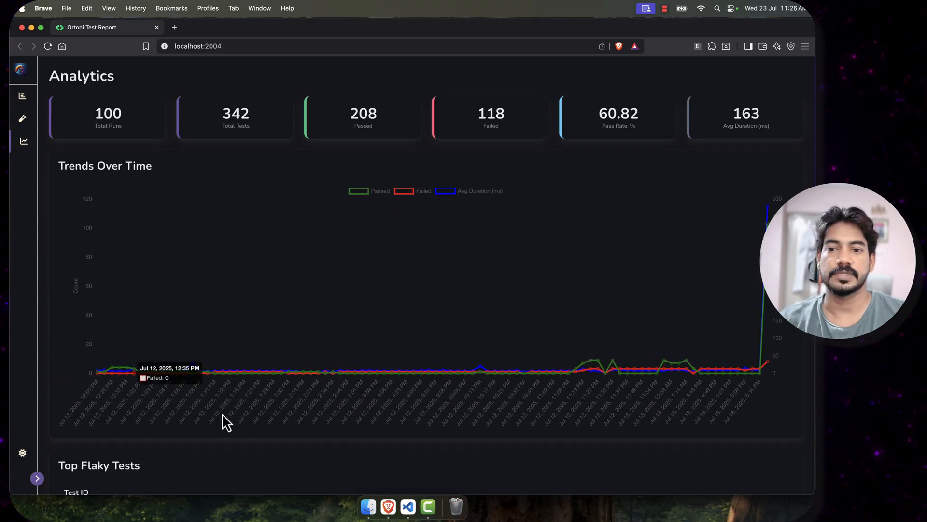
pyautogui.moveTo(301, 414)
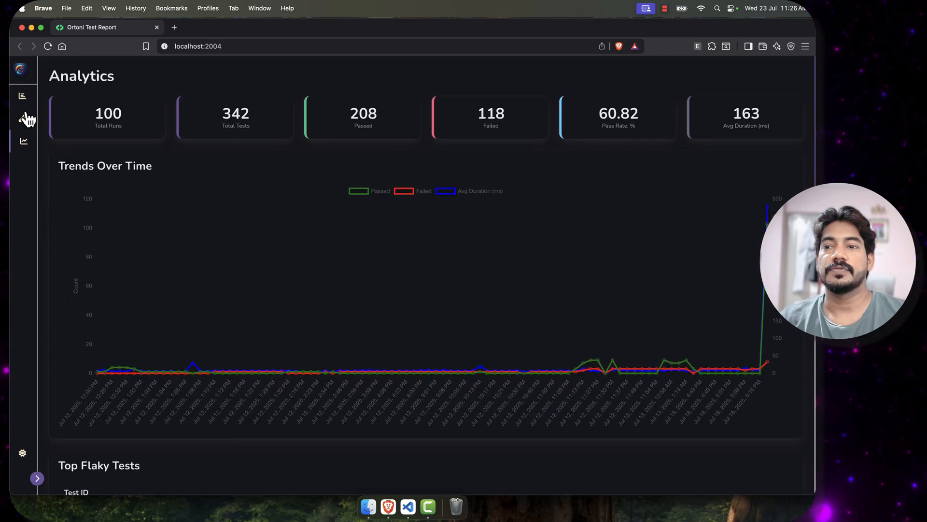
pyautogui.click(22, 118)
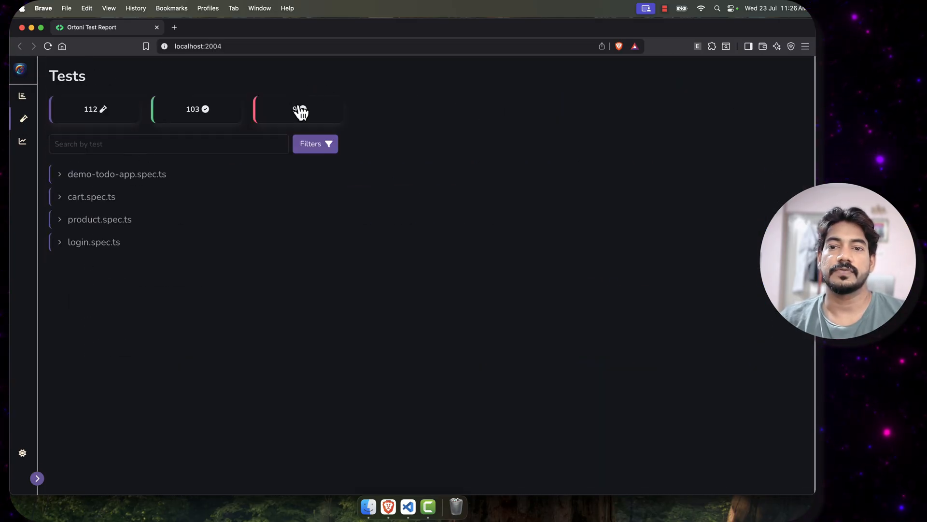
# Step: Filter to failed tests and review the firefox 'User can modify cart and checkout' screenshot and history
pyautogui.click(298, 109)
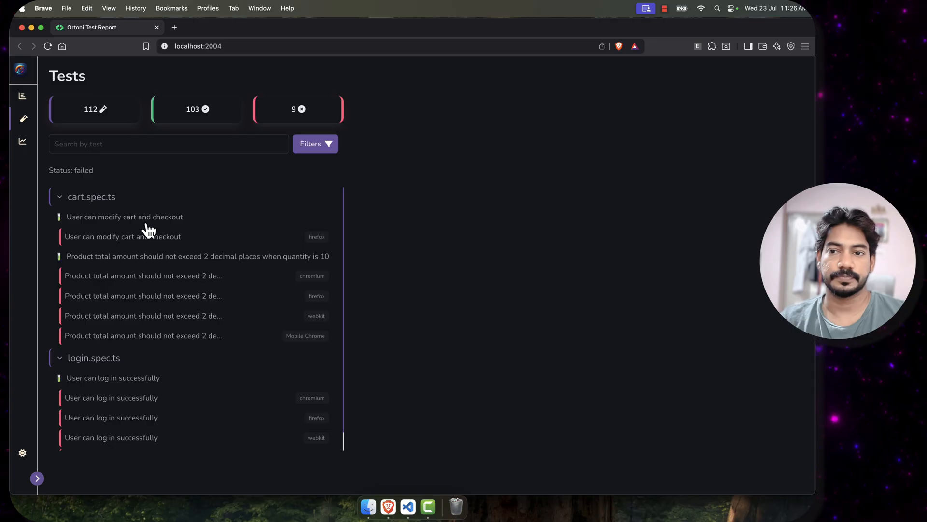
pyautogui.click(123, 236)
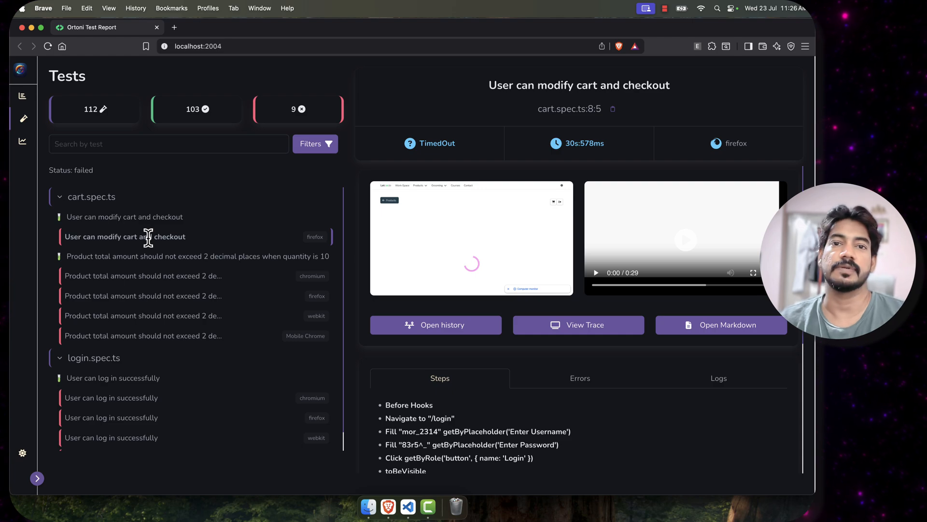
pyautogui.moveTo(427, 332)
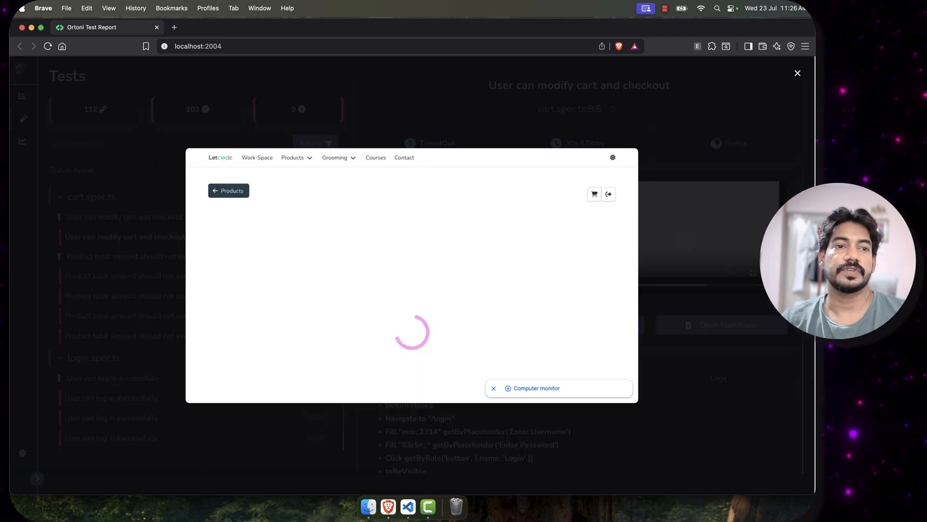
pyautogui.click(797, 72)
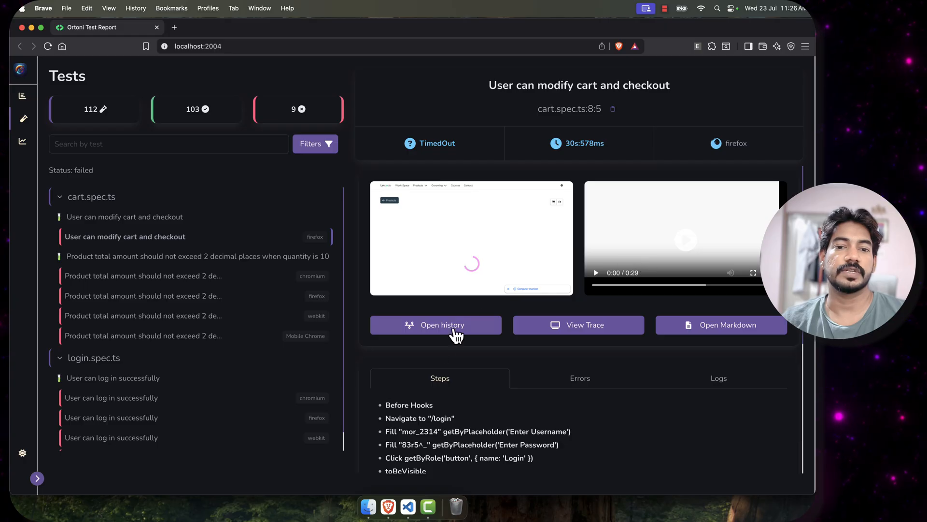
pyautogui.click(435, 325)
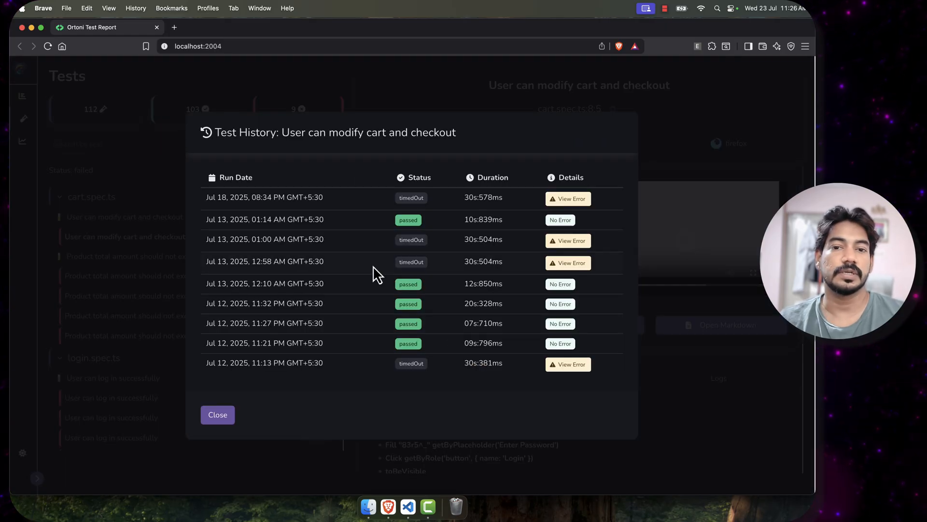
pyautogui.moveTo(330, 301)
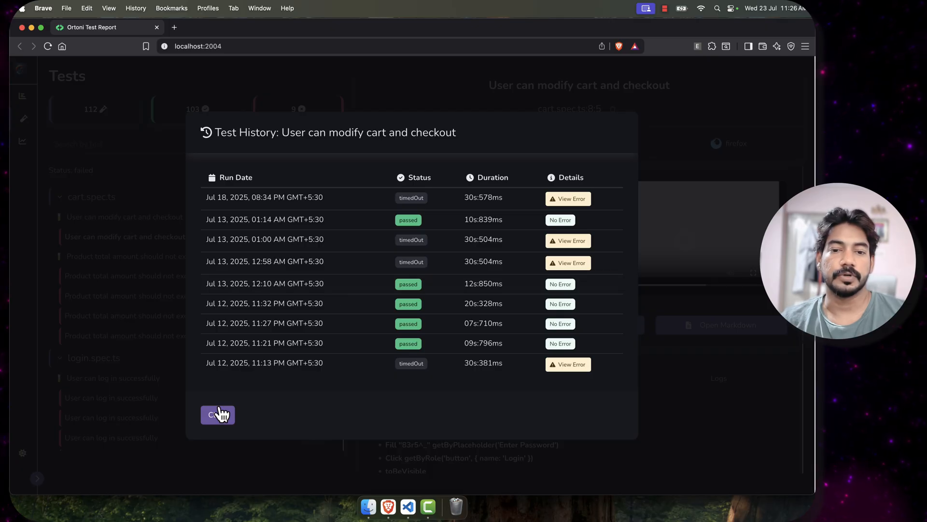
pyautogui.click(218, 414)
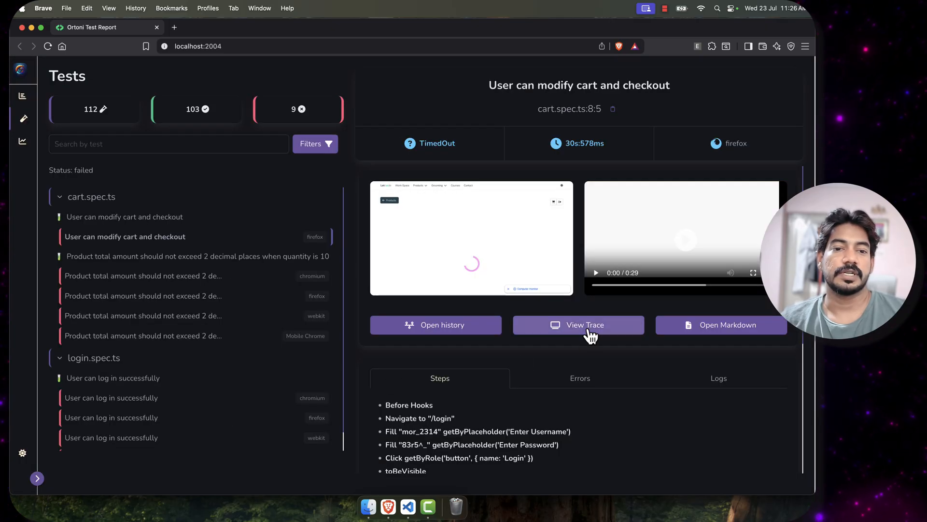
# Step: Open the Playwright trace of the timed-out cart-and-checkout test
pyautogui.click(578, 325)
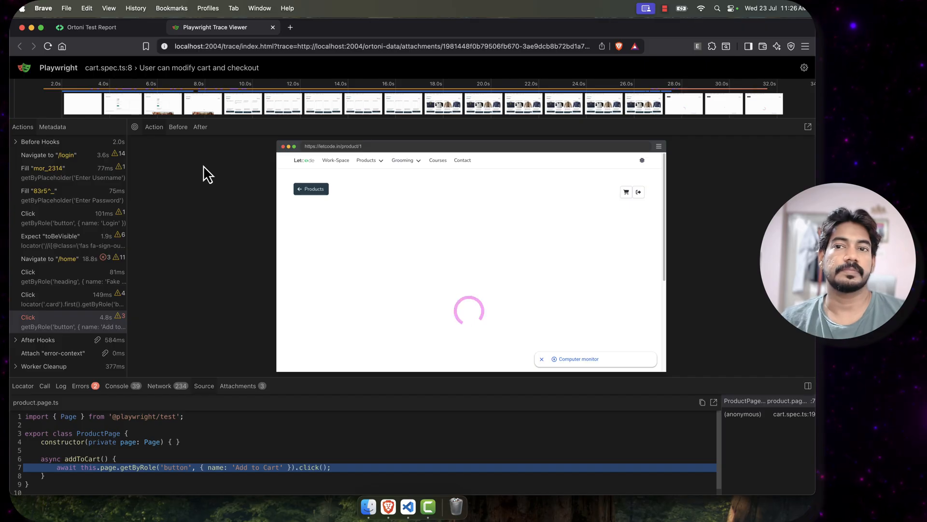
pyautogui.moveTo(282, 17)
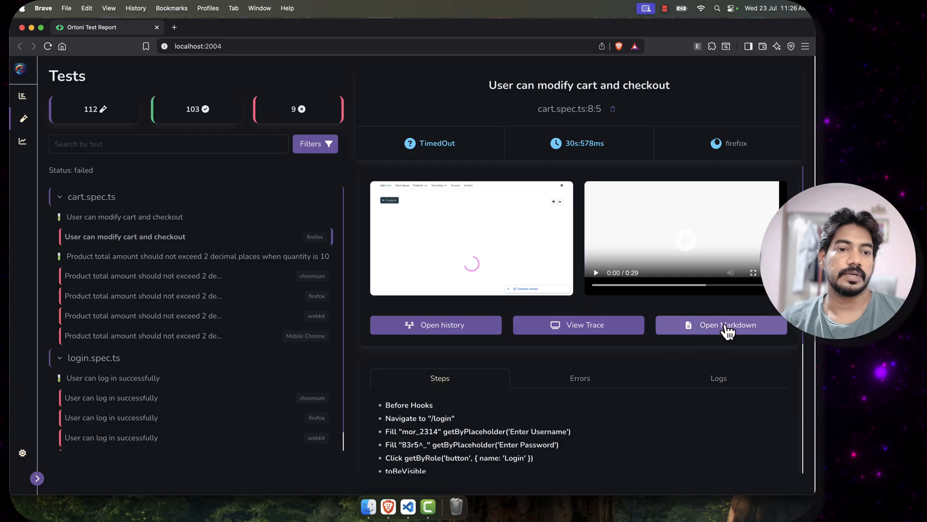
# Step: Open the markdown error report for the timed-out cart checkout test and scroll through it
pyautogui.click(727, 324)
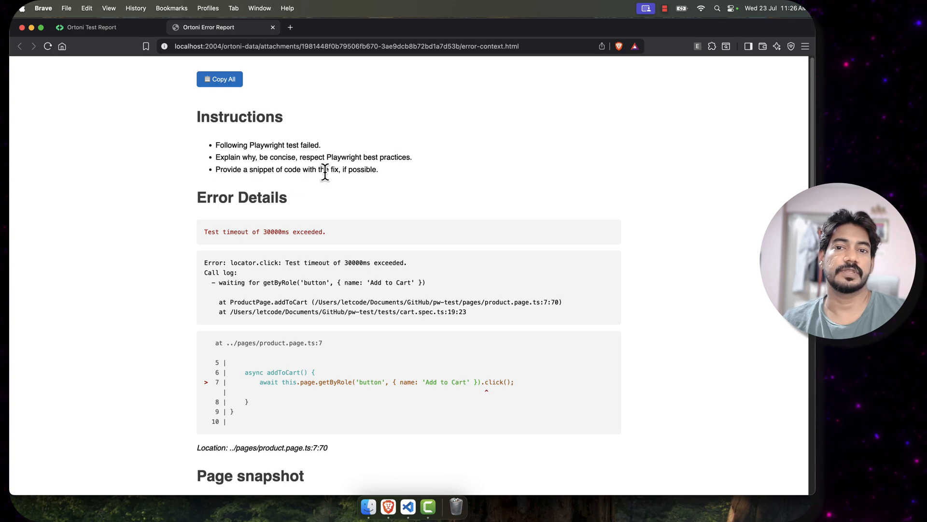
pyautogui.scroll(-3)
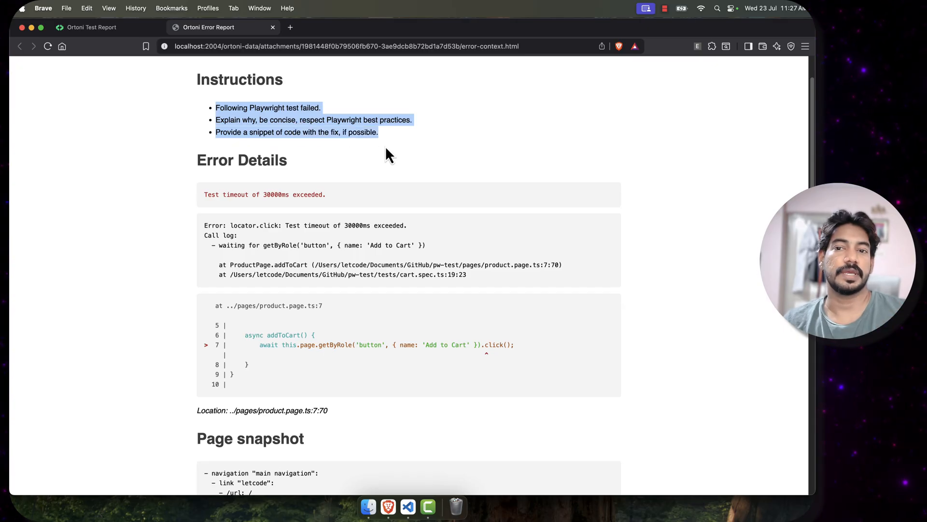
pyautogui.scroll(-3)
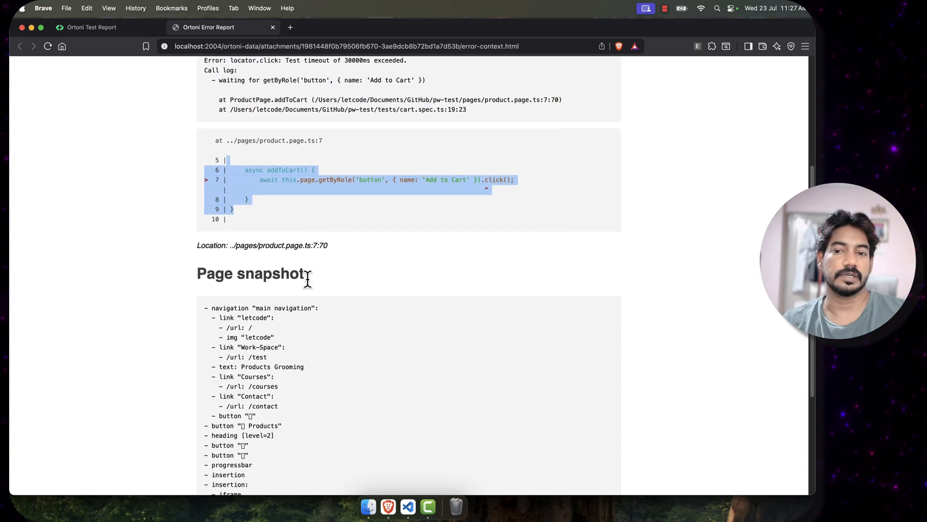
pyautogui.scroll(-3)
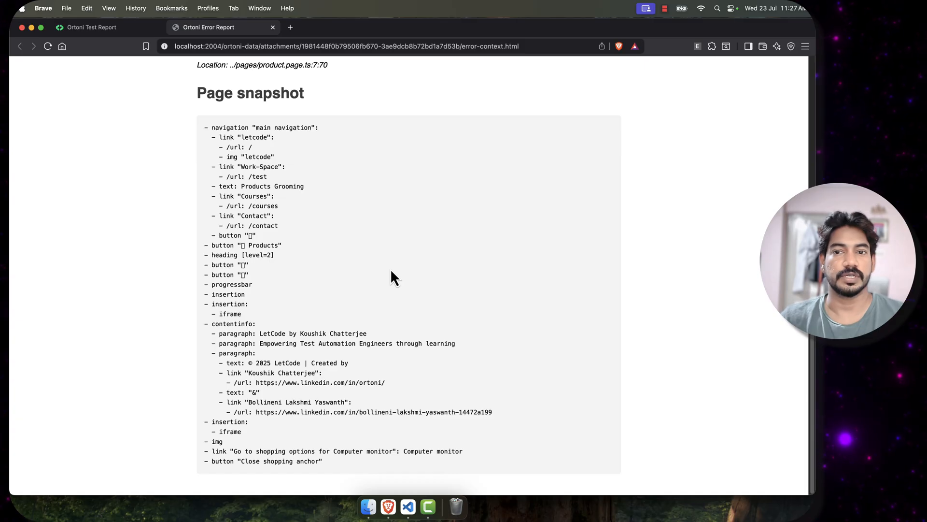
pyautogui.moveTo(251, 128)
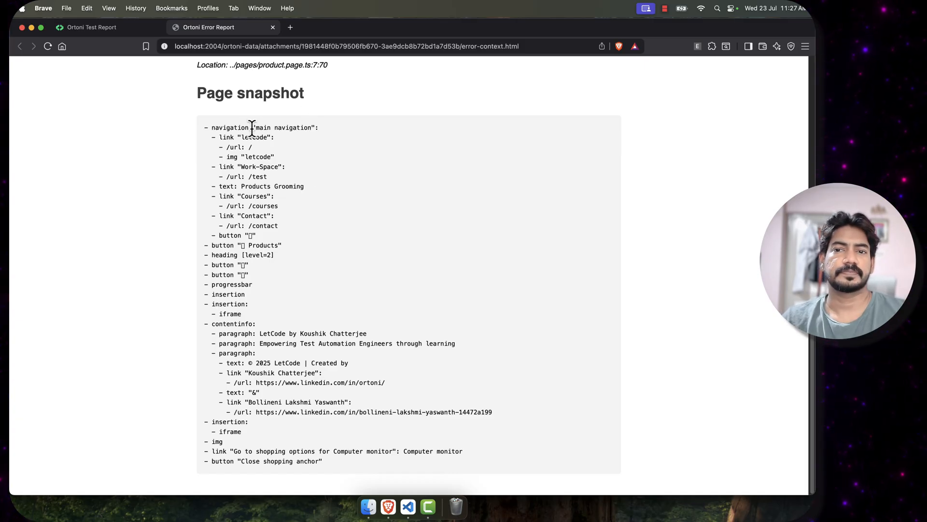
# Step: Copy the full AI-ready error report contents with Copy All
pyautogui.doubleClick(254, 137)
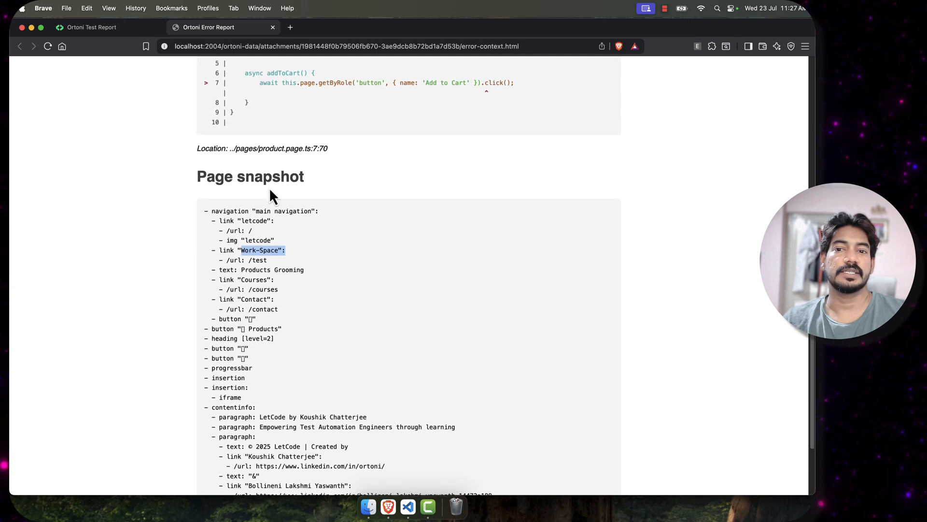
pyautogui.click(219, 79)
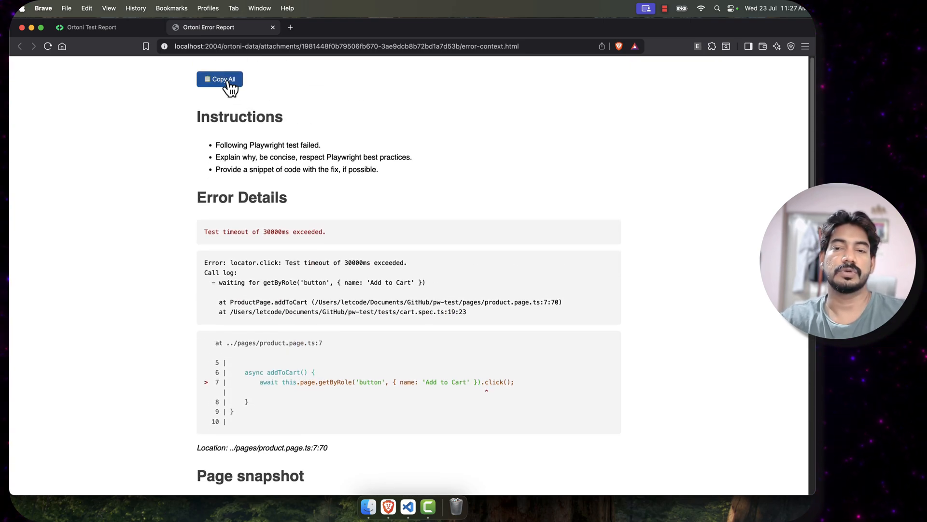
pyautogui.write('no')
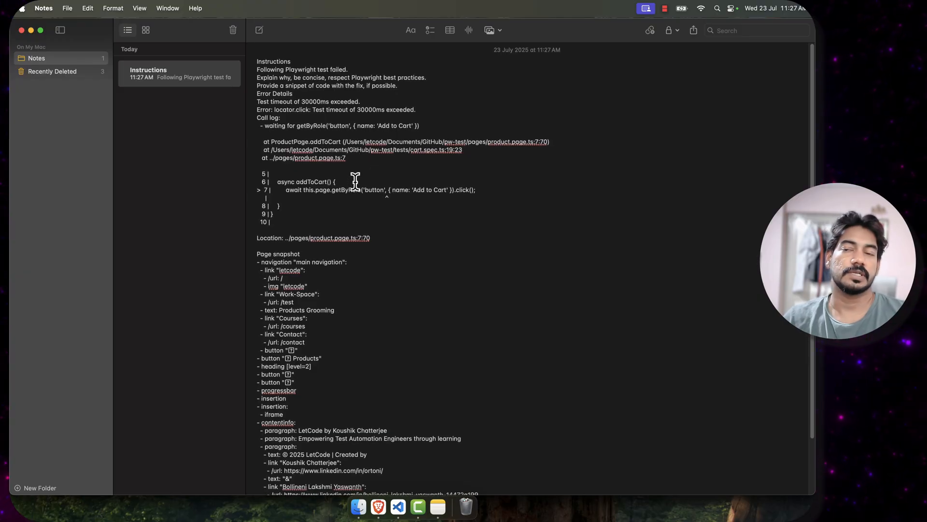
# Step: Paste the copied error report into a new Apple Notes note and return to Brave
pyautogui.click(43, 8)
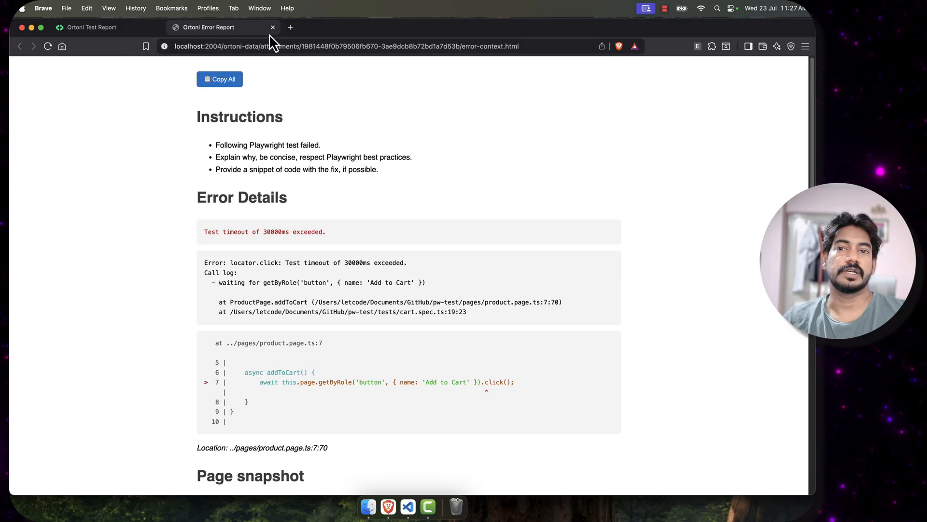
# Step: Reopen the markdown error report from the Ortoni Test Report tab, then close that tab
pyautogui.click(92, 27)
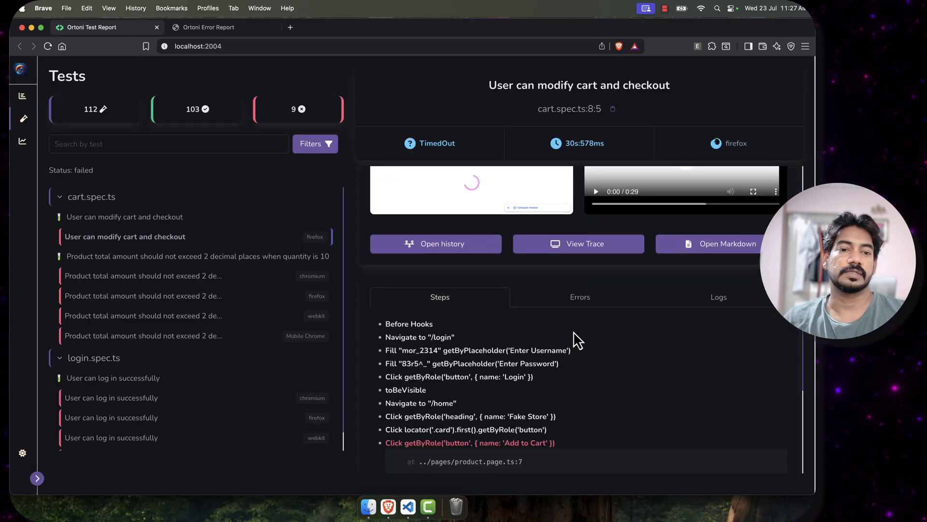
pyautogui.moveTo(743, 337)
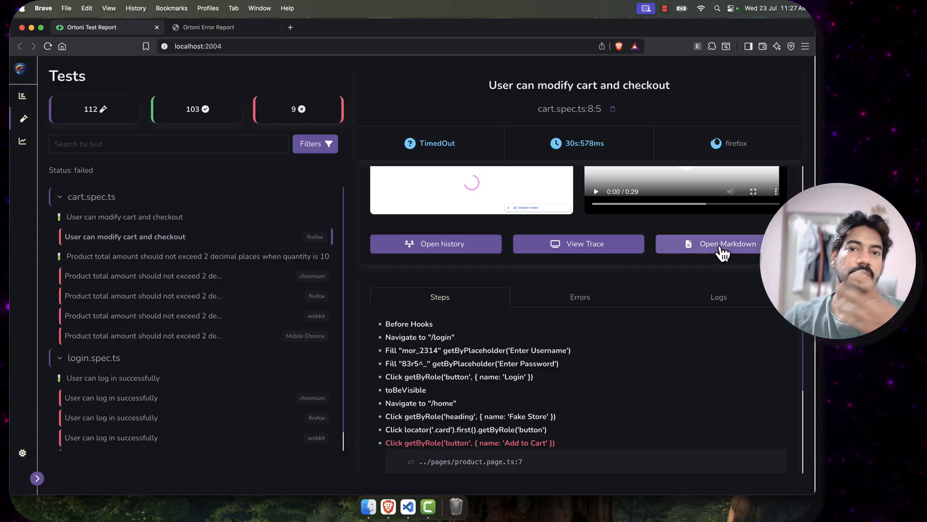
pyautogui.click(208, 27)
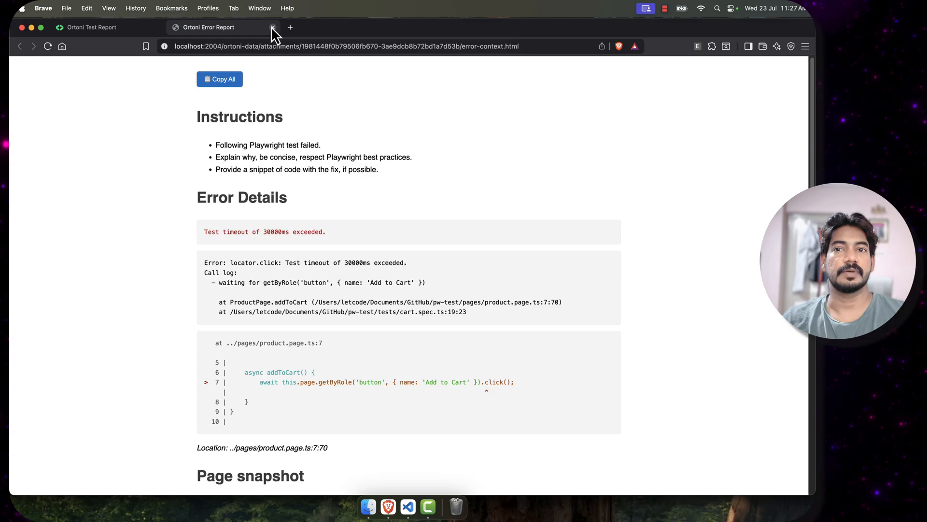
pyautogui.click(272, 27)
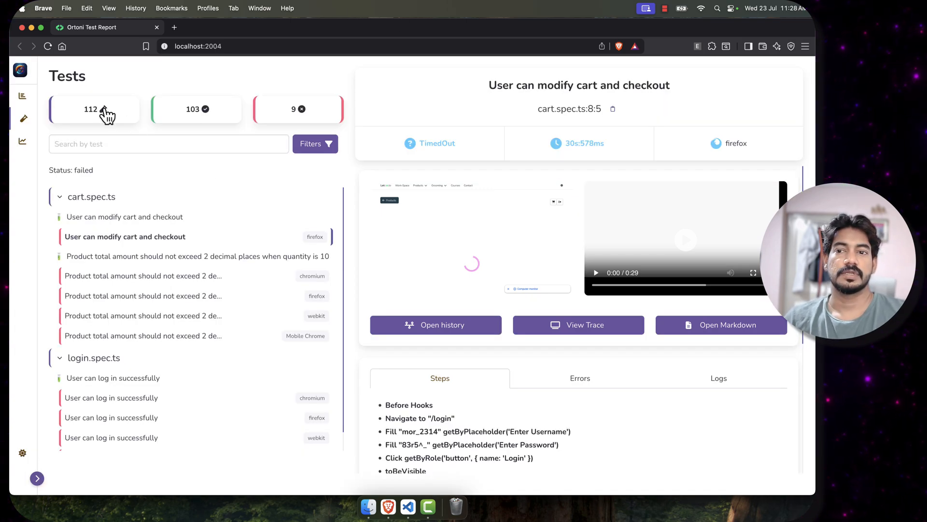
# Step: Filter all tests to Chromium-only failures, leaving one cart.spec.ts and one login.spec.ts test
pyautogui.click(316, 144)
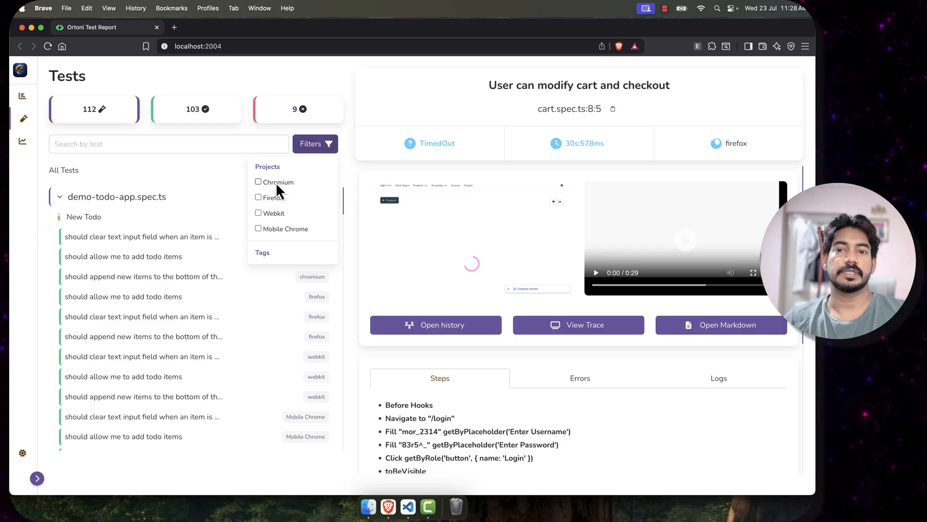
pyautogui.click(258, 197)
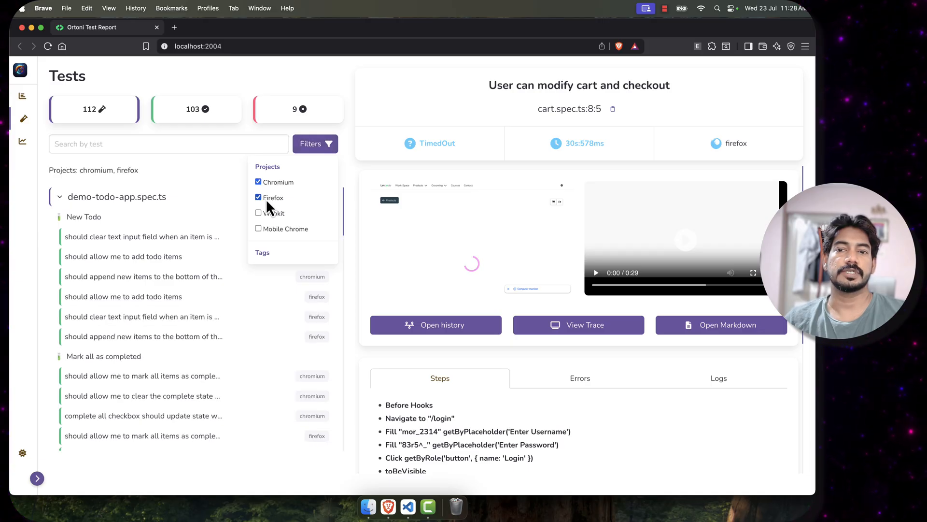
pyautogui.click(259, 197)
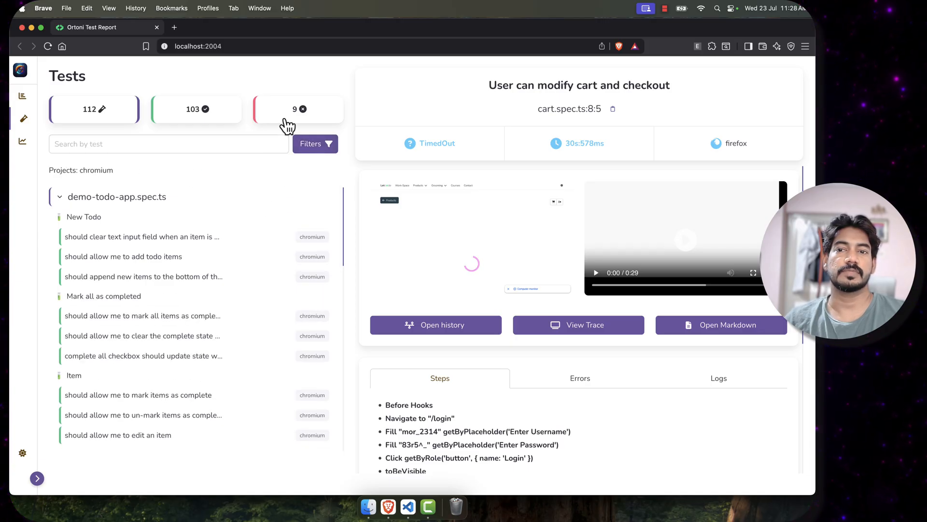
pyautogui.click(298, 108)
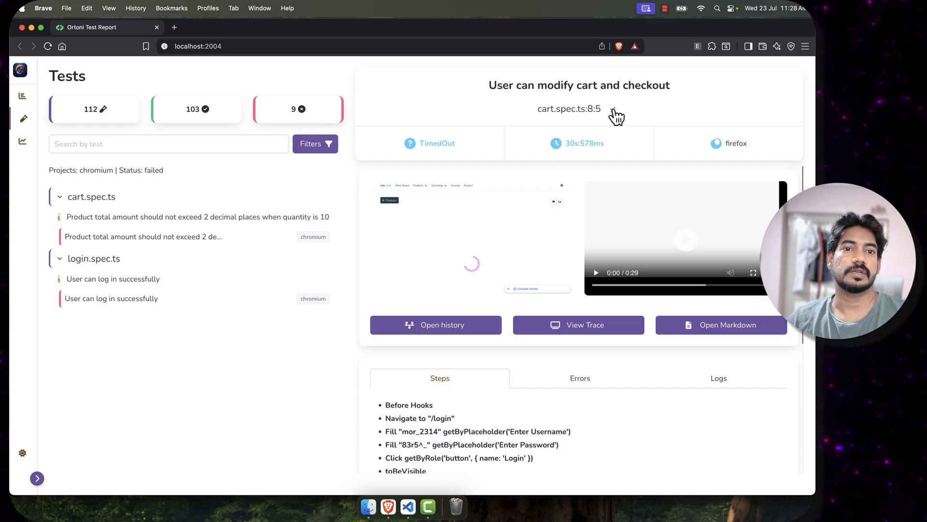
pyautogui.moveTo(482, 260)
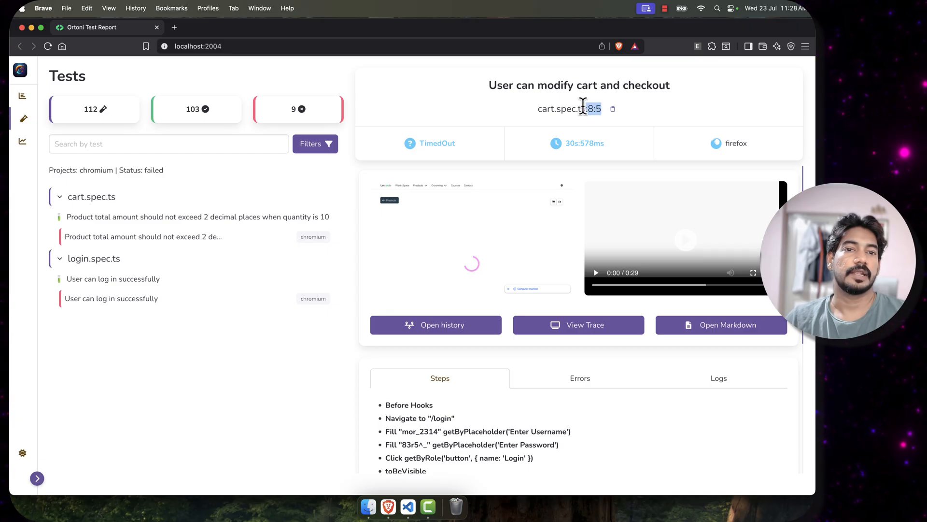
pyautogui.moveTo(739, 109)
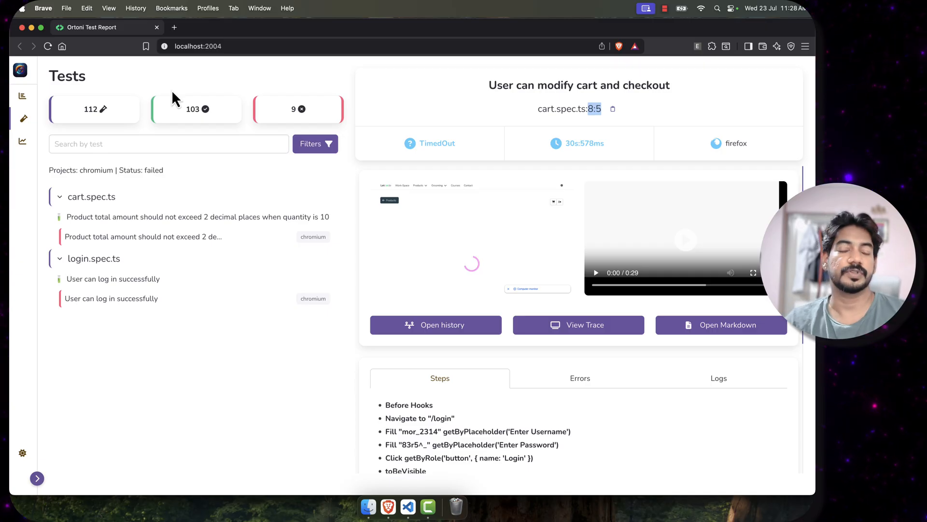
pyautogui.moveTo(221, 413)
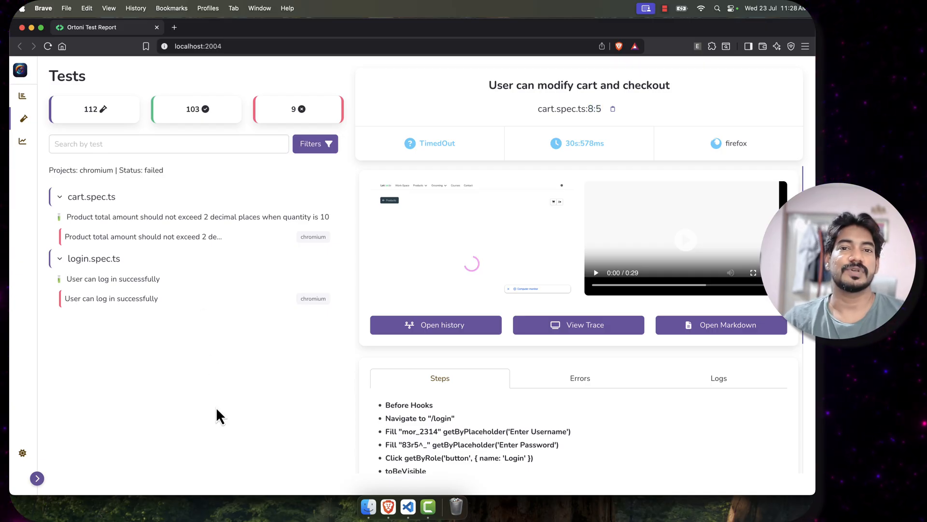